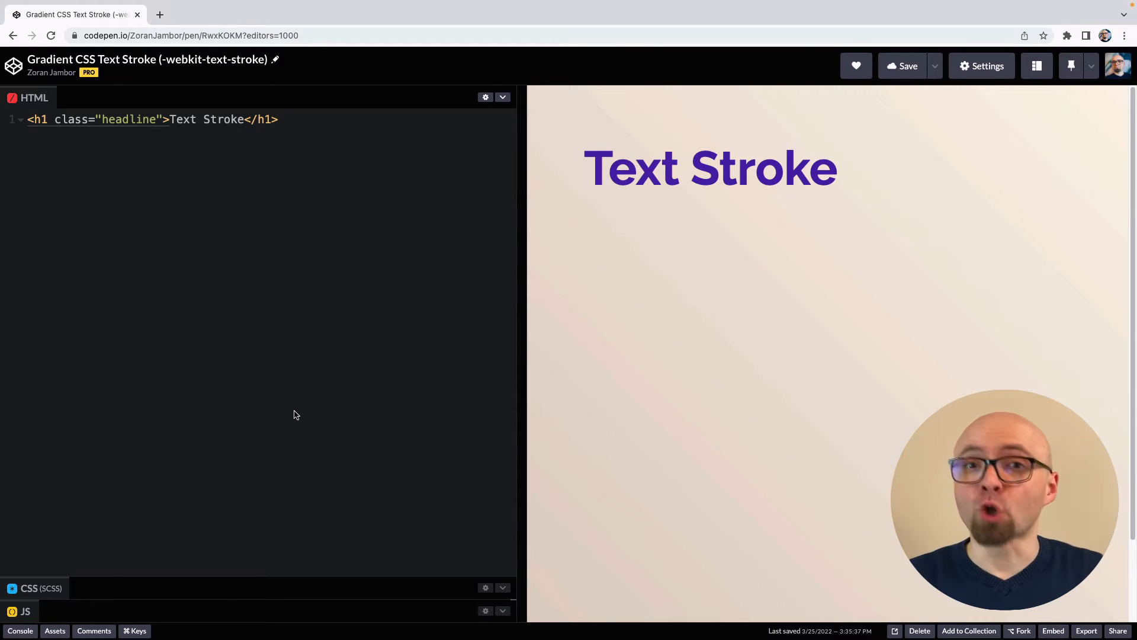
{"action": "mouse_move", "coordinate": [368, 233]}
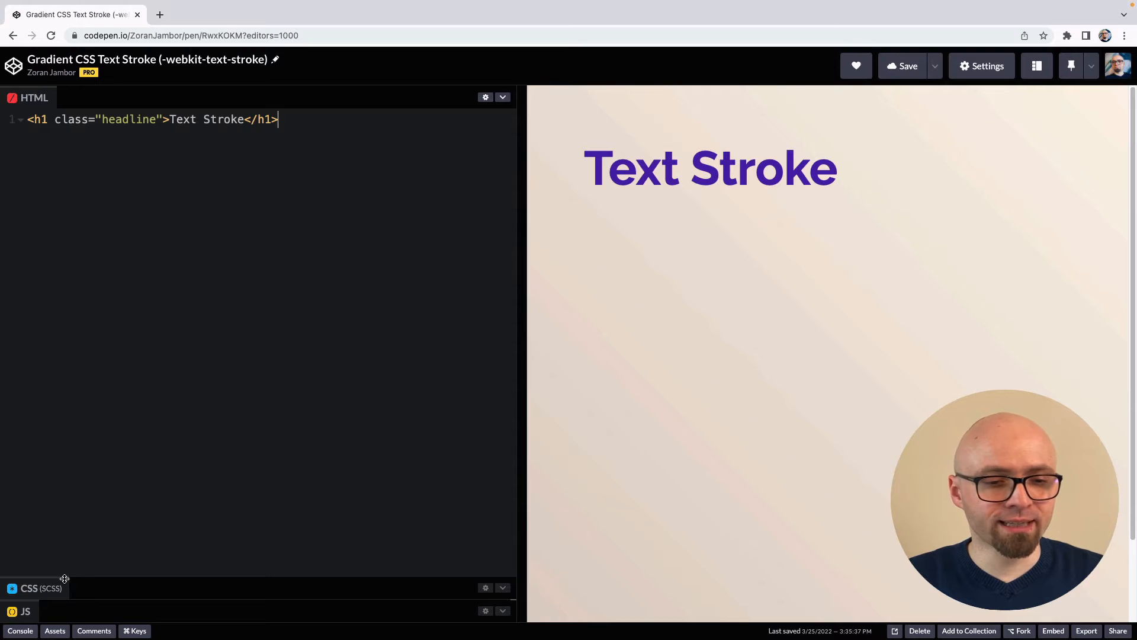
- Expand the SCSS panel to review the .headline and body rules beside the h1 markup
{"action": "left_click", "coordinate": [42, 587]}
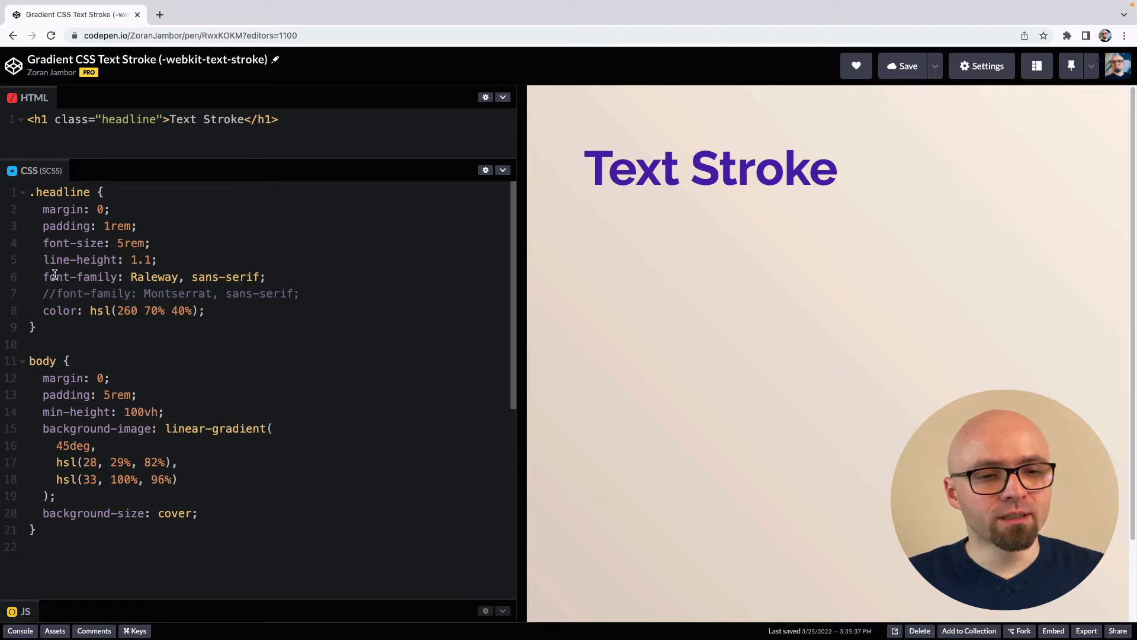
{"action": "double_click", "coordinate": [175, 294]}
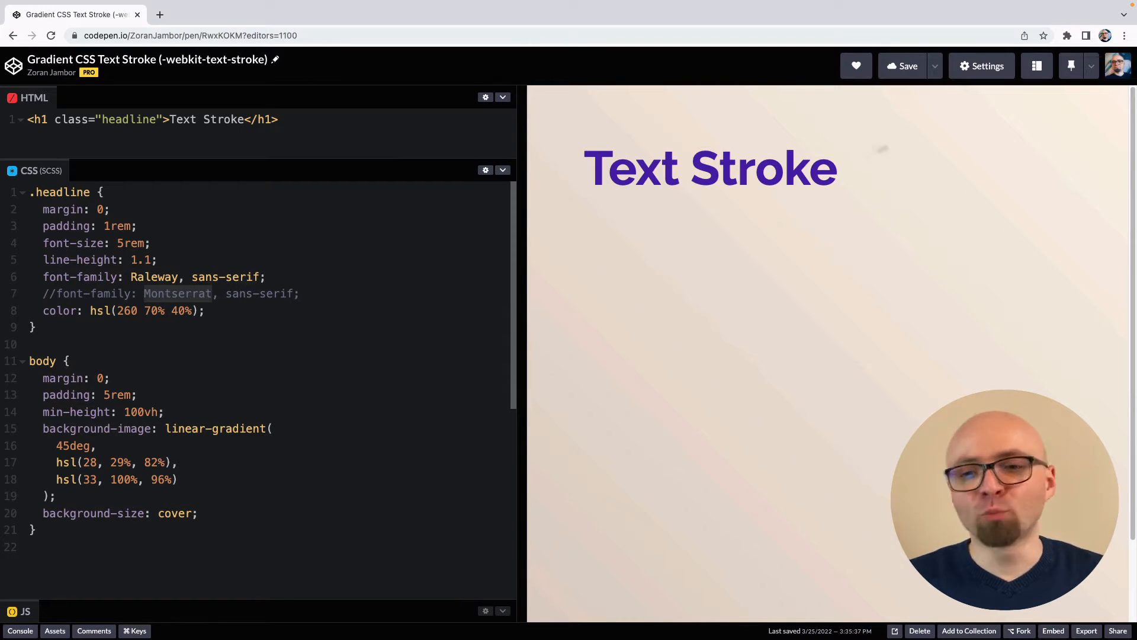
{"action": "left_click", "coordinate": [981, 65]}
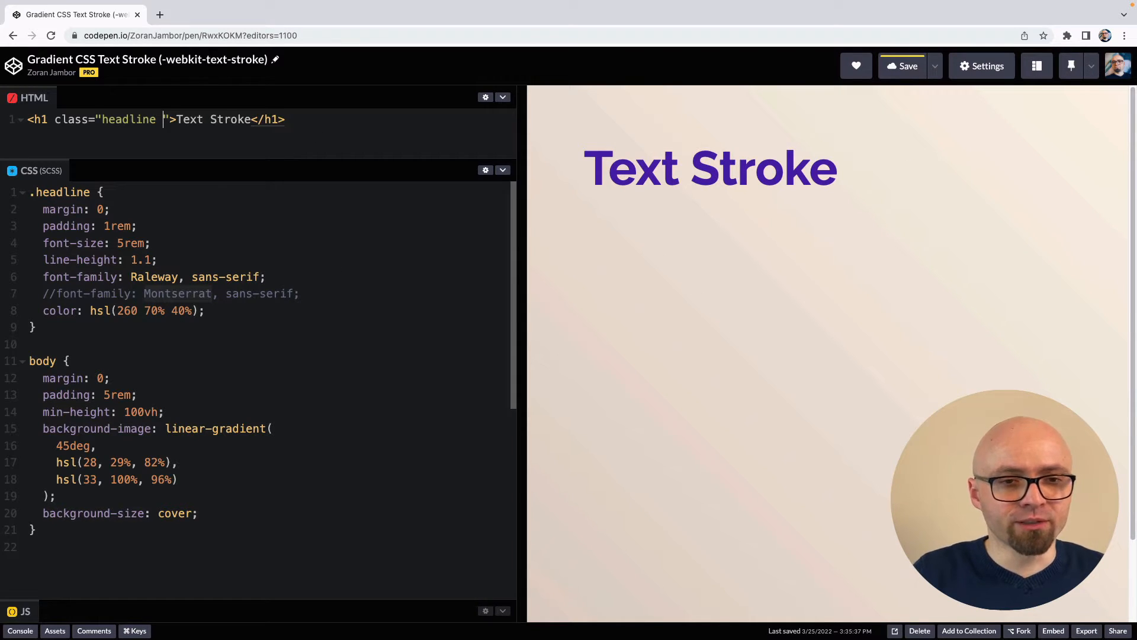
- Add class headline--text-stroke to the h1 with a red 3px -webkit-text-stroke rule
{"action": "type", "text": "headline--text-stroke"}
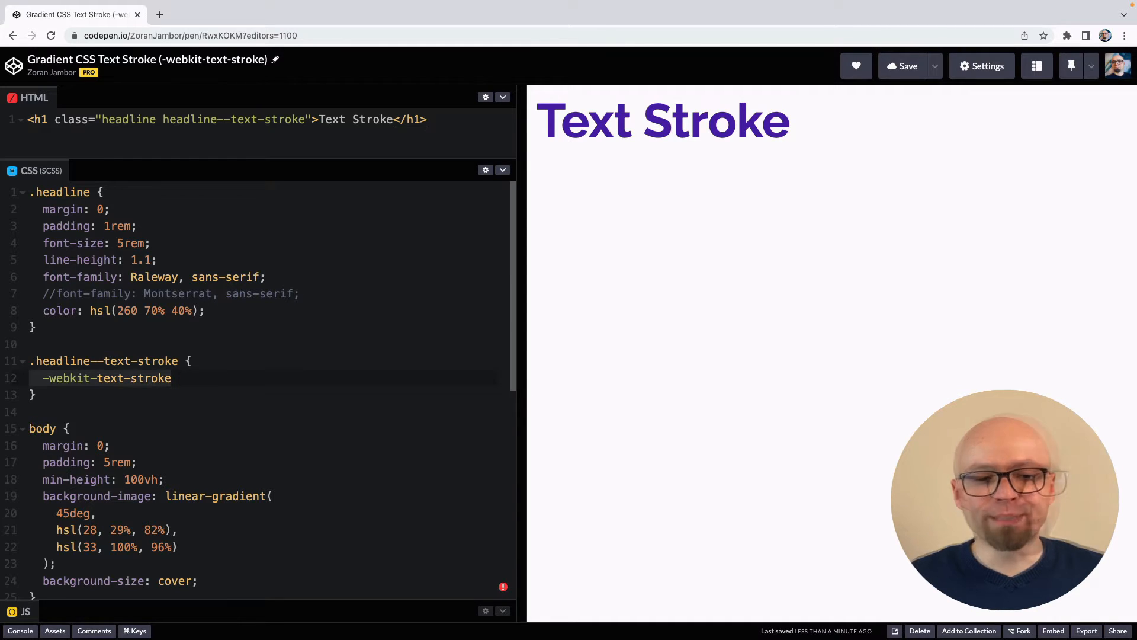
{"action": "type", "text": "-color: red;"}
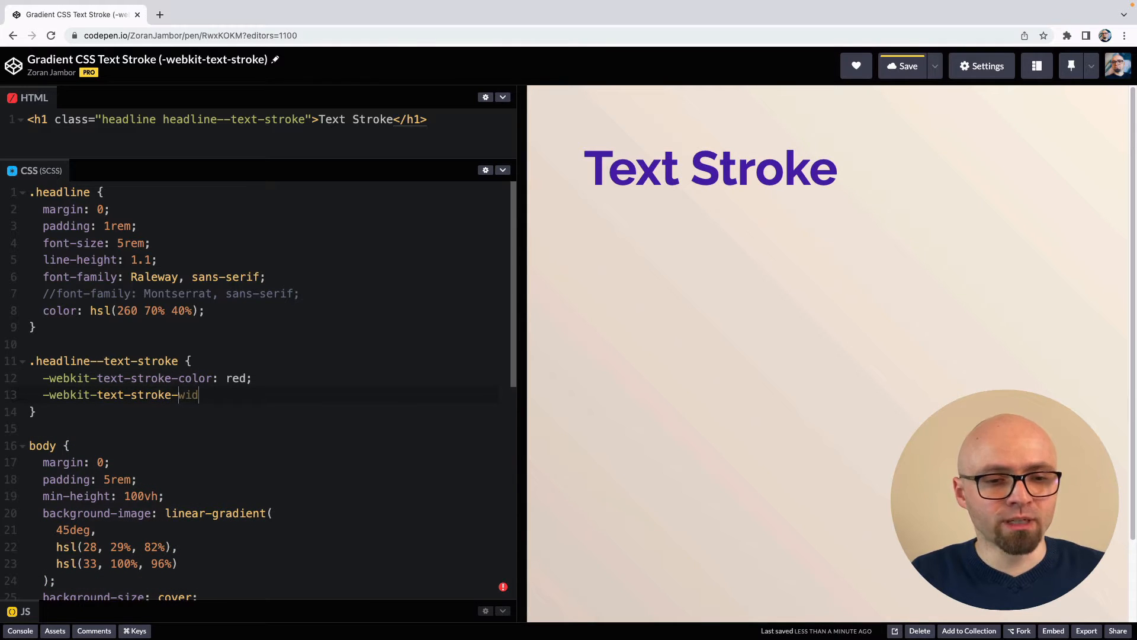
{"action": "type", "text": "th: 3px;"}
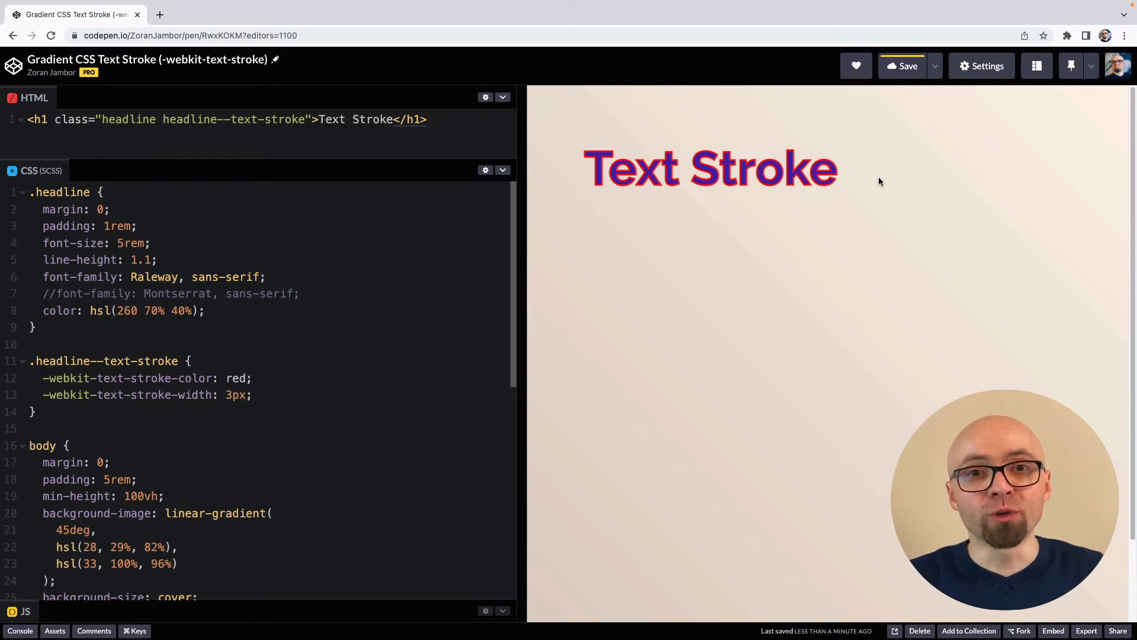
{"action": "mouse_move", "coordinate": [323, 396]}
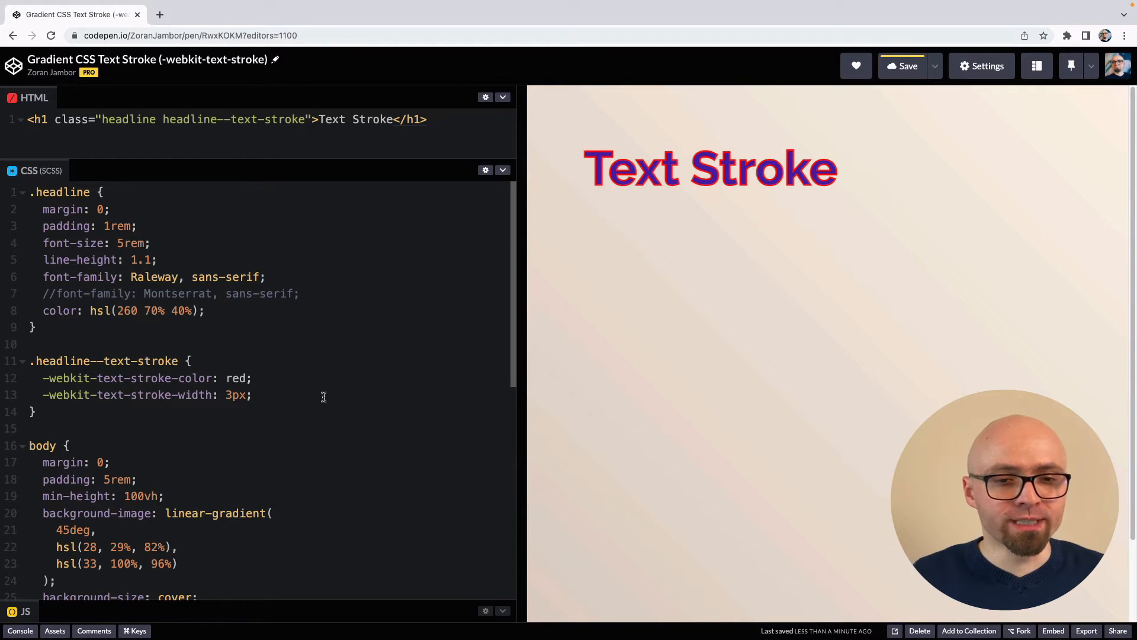
- Set the stroke rule's color to hsl(33, 100%, 96%) and delete its stroke declarations
{"action": "type", "text": "color:"}
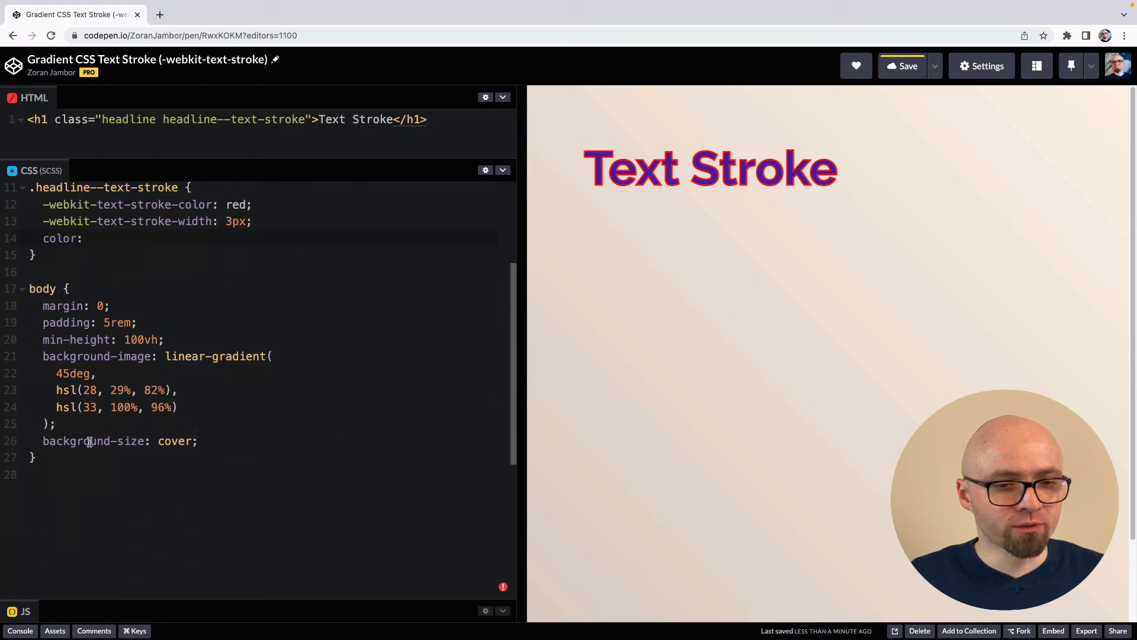
{"action": "double_click", "coordinate": [116, 407]}
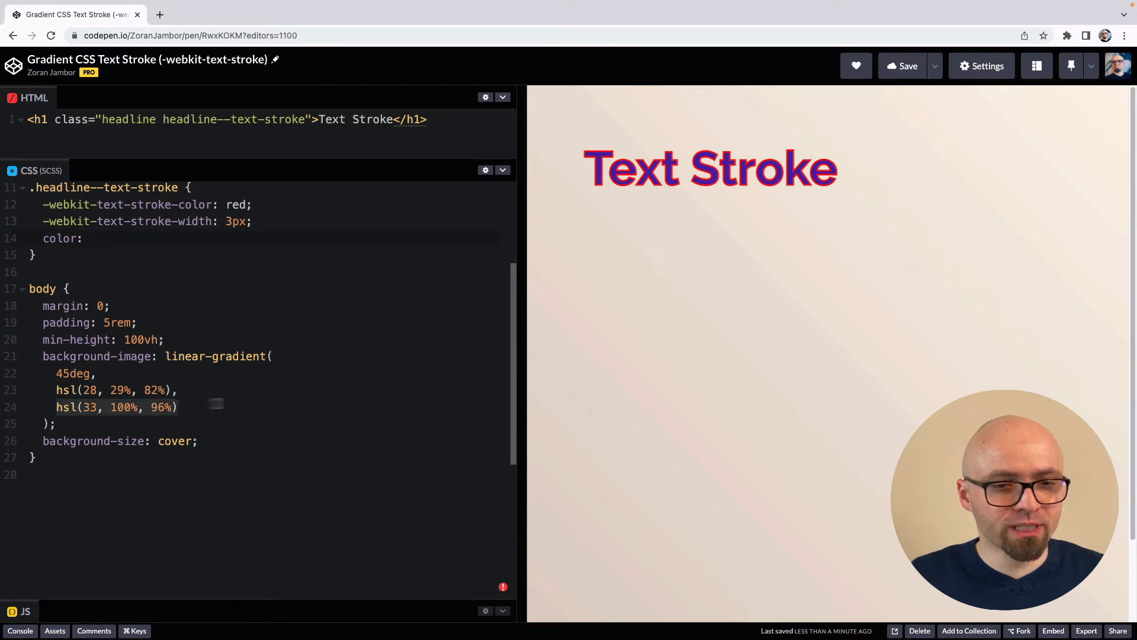
{"action": "type", "text": "hsl(33, 100%, 96%);"}
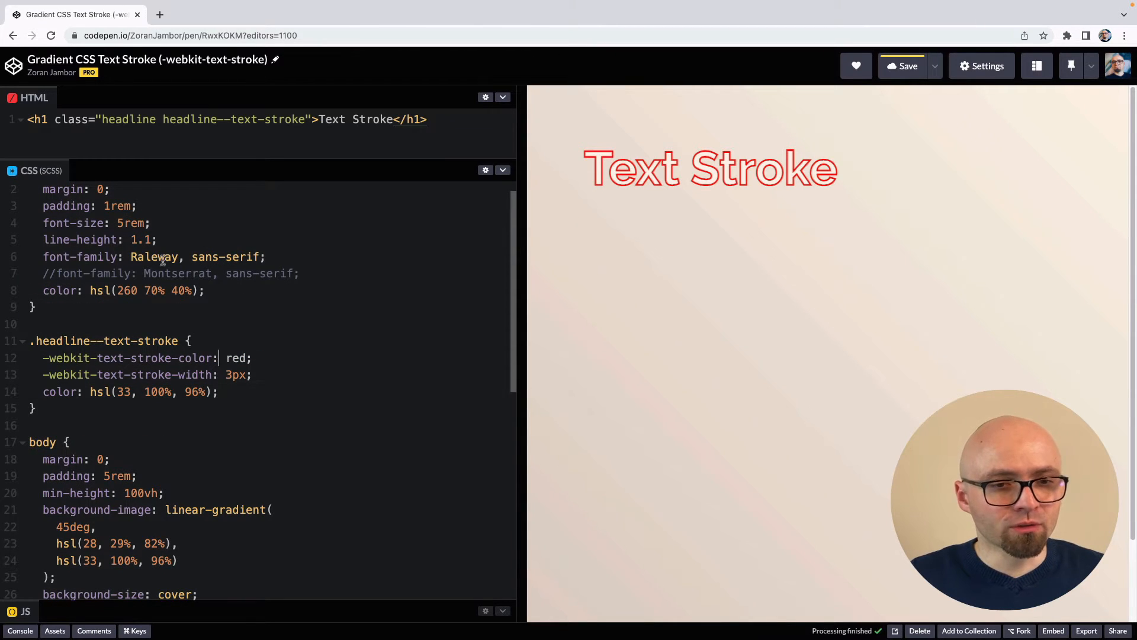
{"action": "type", "text": "hsl(260 70% 40%)"}
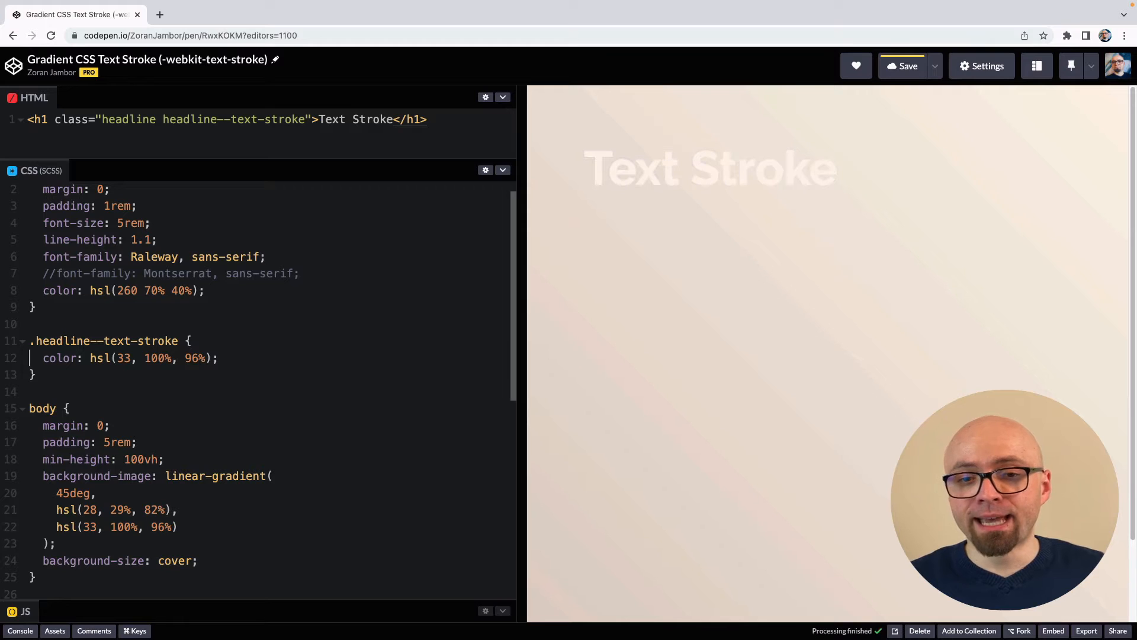
- Rename color to -webkit-text-fill-color and restore a 3px hsl(260 70% 40%) stroke
{"action": "double_click", "coordinate": [710, 169]}
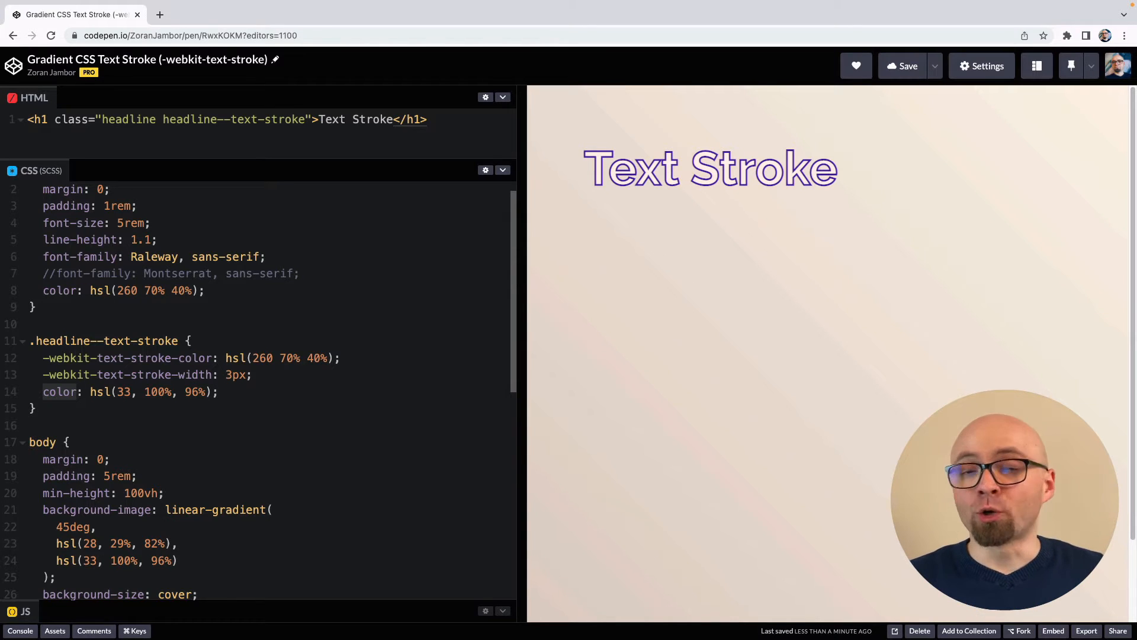
{"action": "type", "text": "-we"}
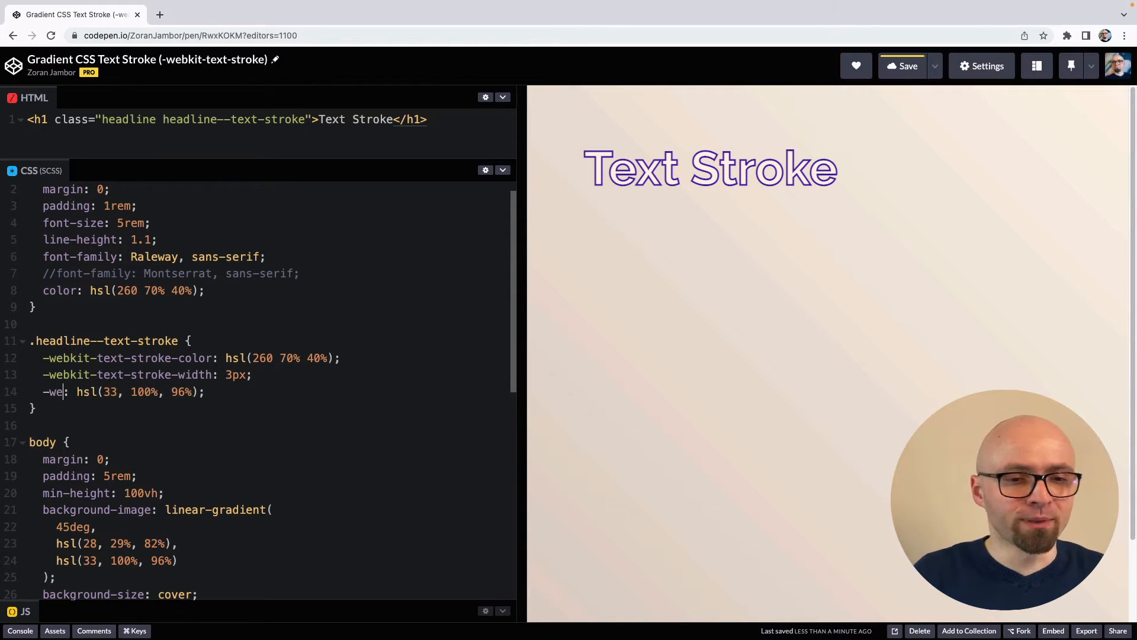
{"action": "type", "text": "bkit-text-fill-co"}
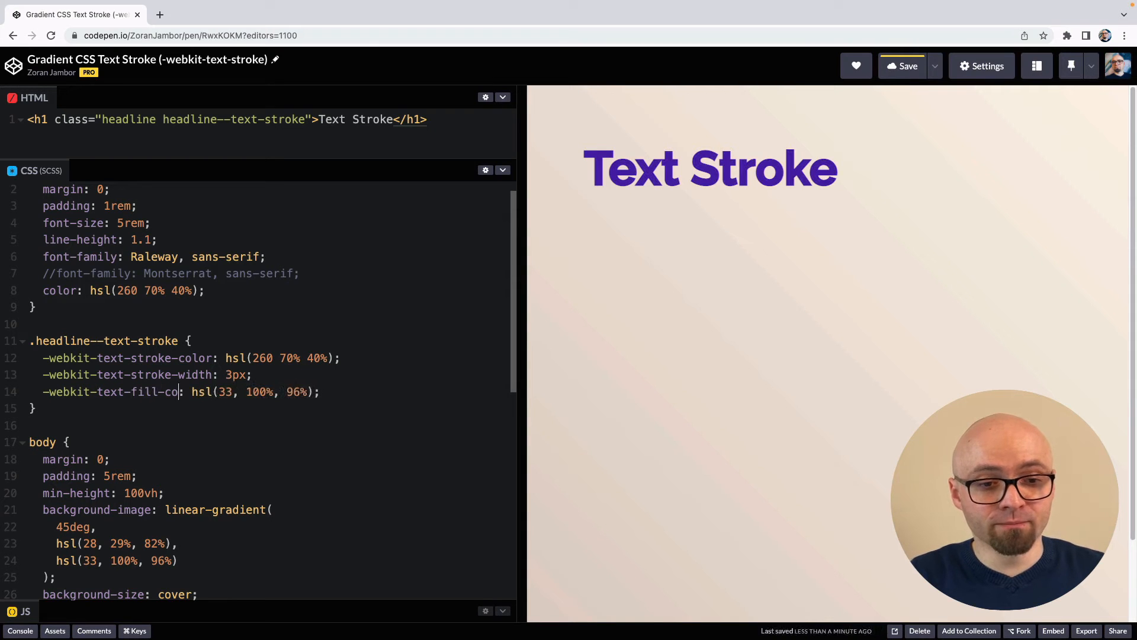
{"action": "type", "text": "lor"}
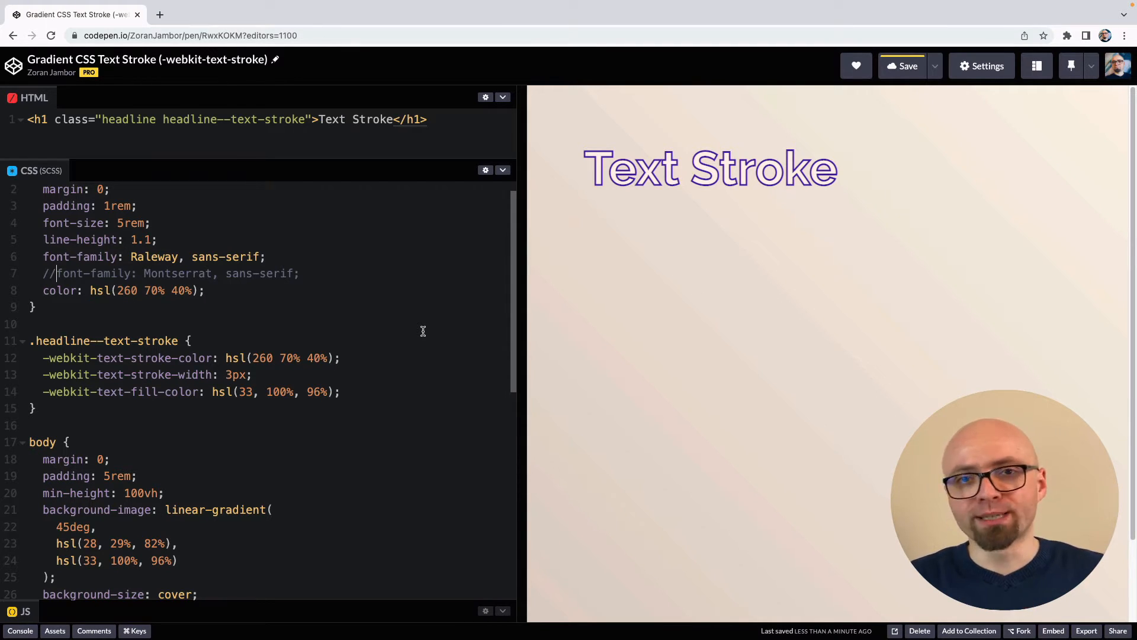
- Add a 'Text Shadow' h1 and start .headline--text-shadow with text-shadow: 0 0 3px
{"action": "type", "text": "<h1 class=\"headline headline--text-stroke\">Text Stroke</h1>"}
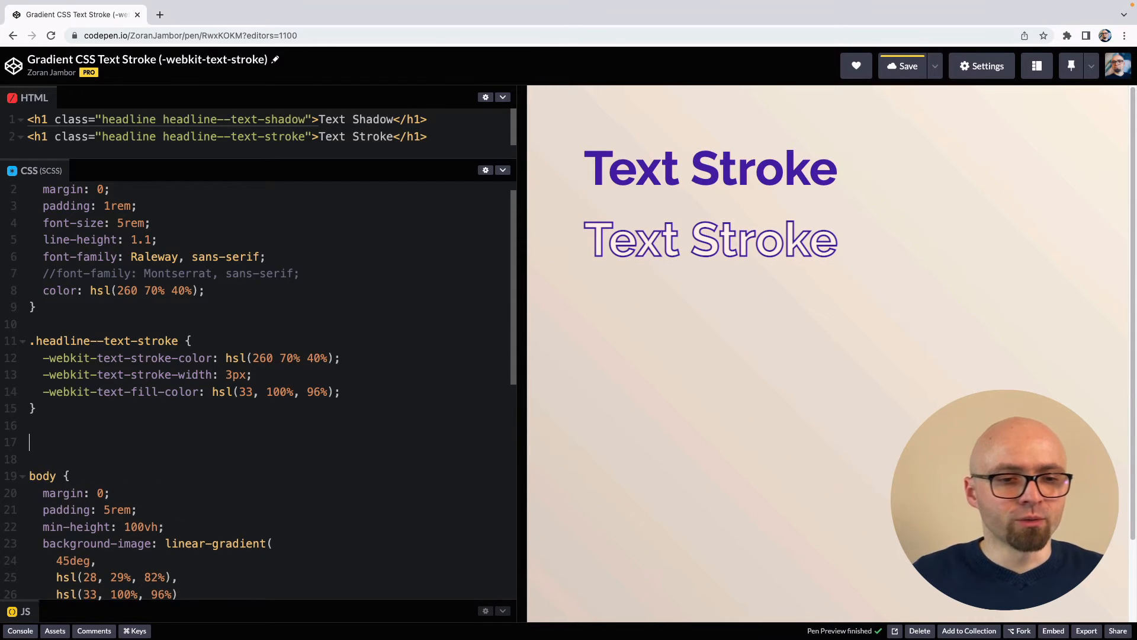
{"action": "type", "text": ".headline--text-shadow {"}
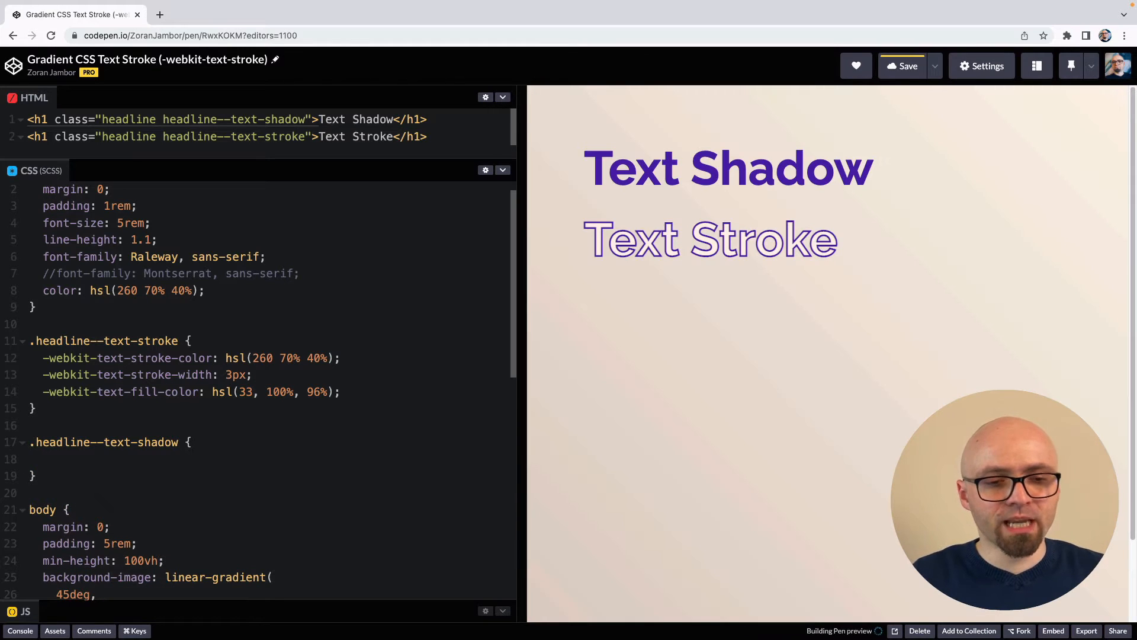
{"action": "type", "text": "text-shadow:"}
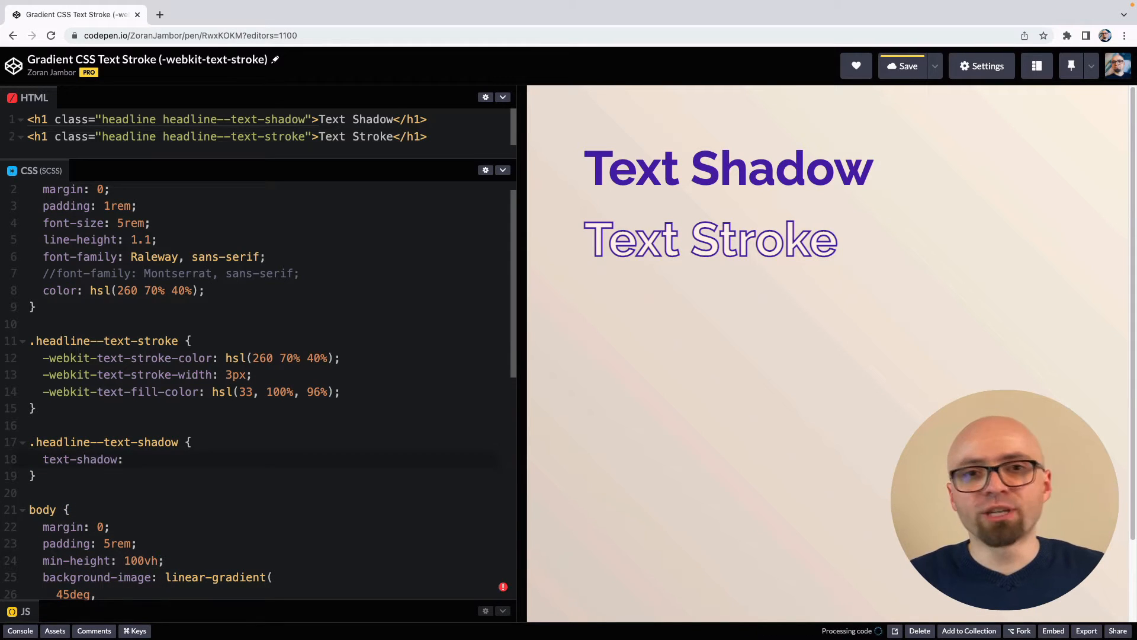
{"action": "type", "text": "0"}
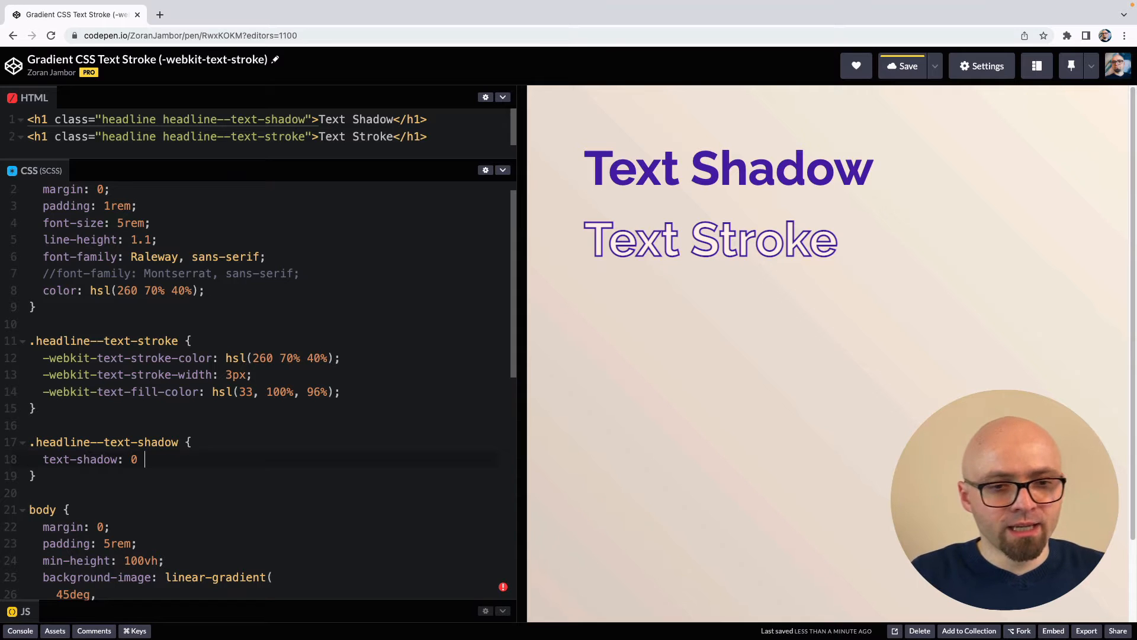
{"action": "type", "text": "0"}
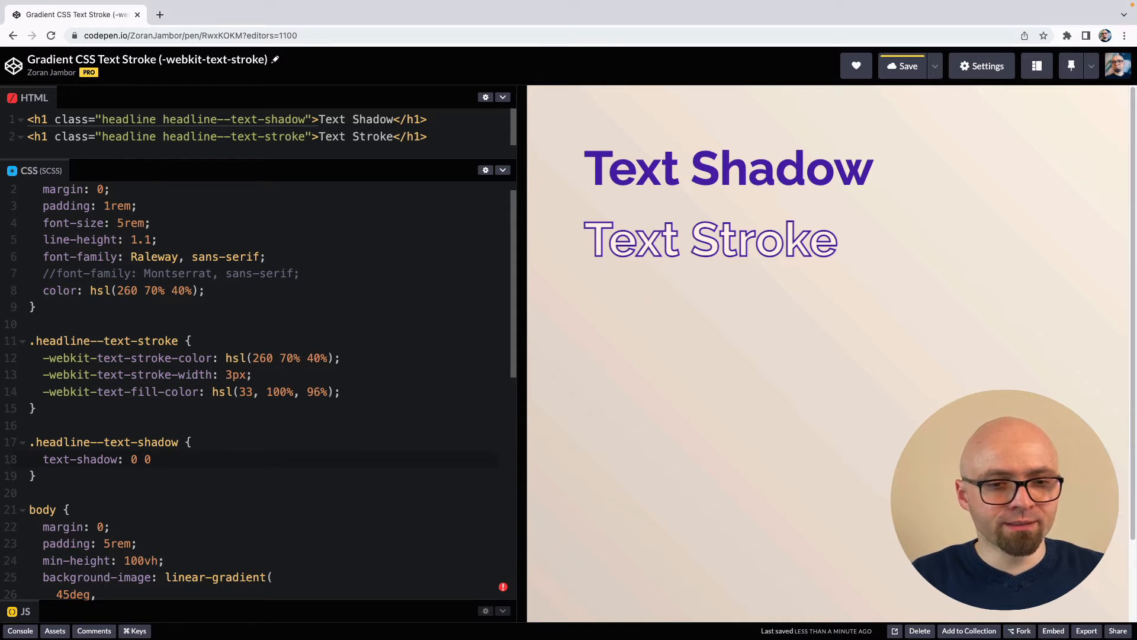
{"action": "type", "text": "3px"}
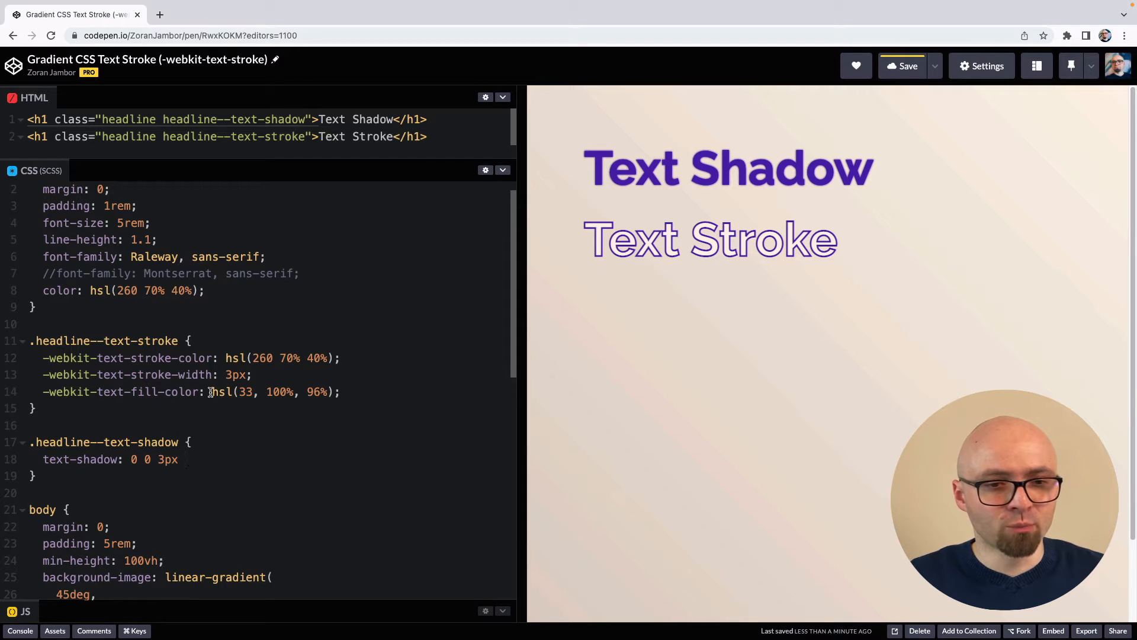
- Stack 1px hsl(260 70% 40%) text-shadows in four directions over a pale fill
{"action": "type", "text": "hsl(260 70% 40%)"}
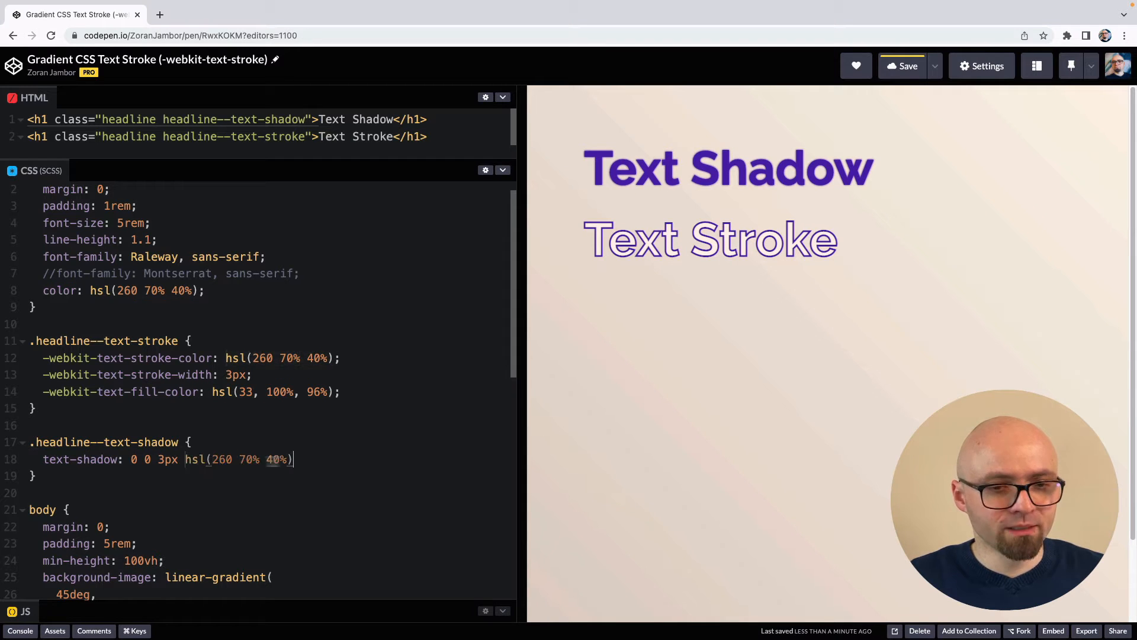
{"action": "scroll", "scroll_direction": "down", "scroll_amount": 3}
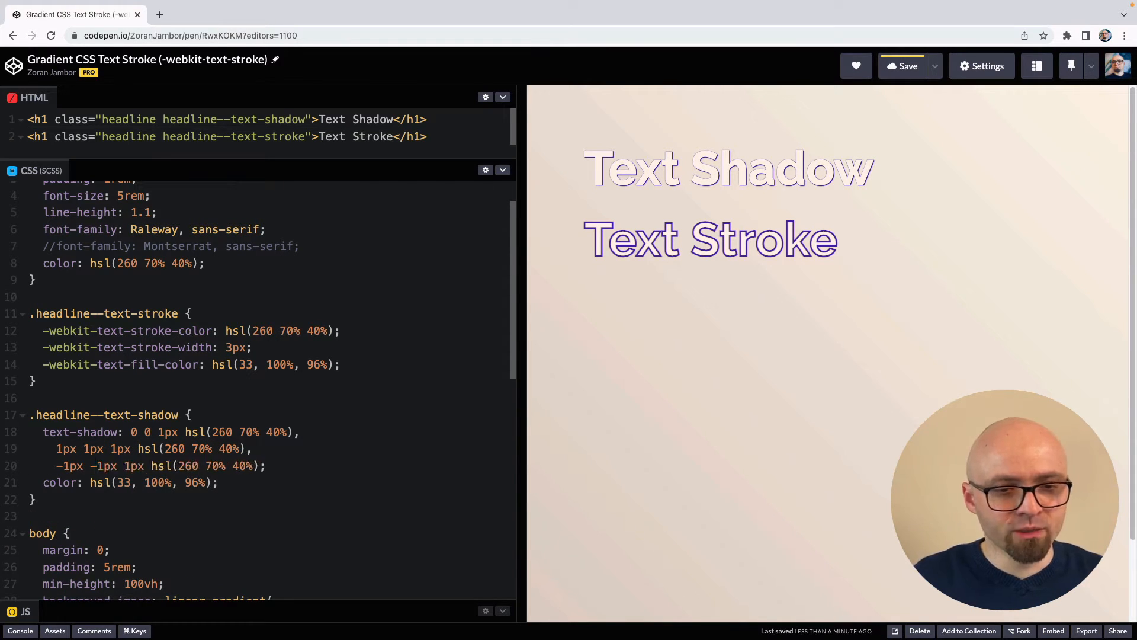
{"action": "type", "text": "1px 1px 1px hsl(260 70% 40%),"}
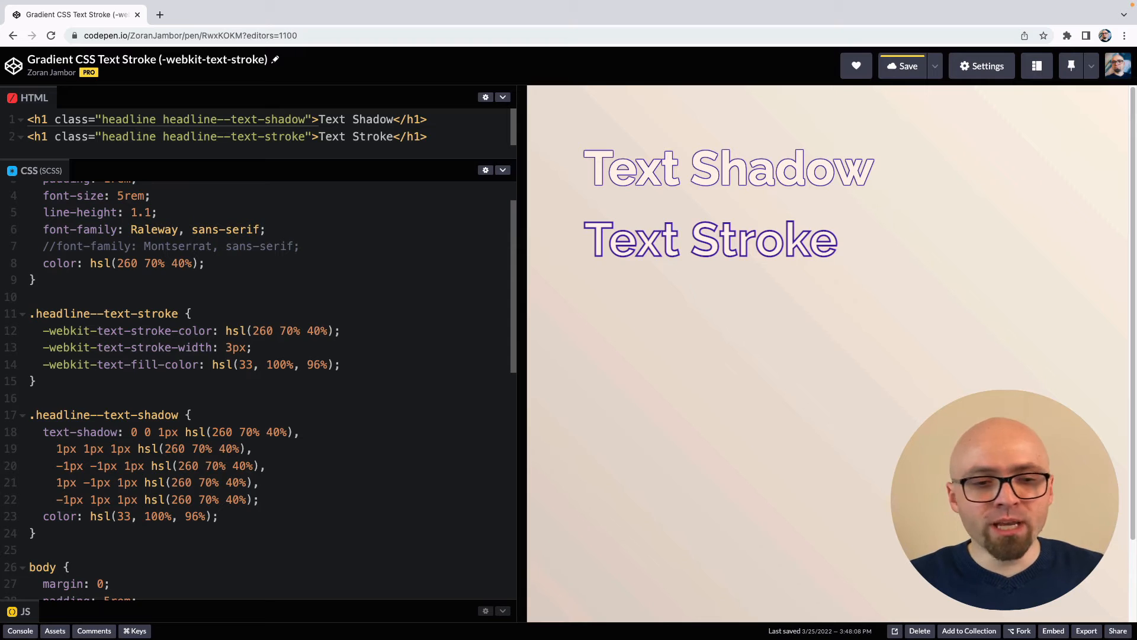
{"action": "left_click_drag", "start_coordinate": [58, 449], "coordinate": [217, 499]}
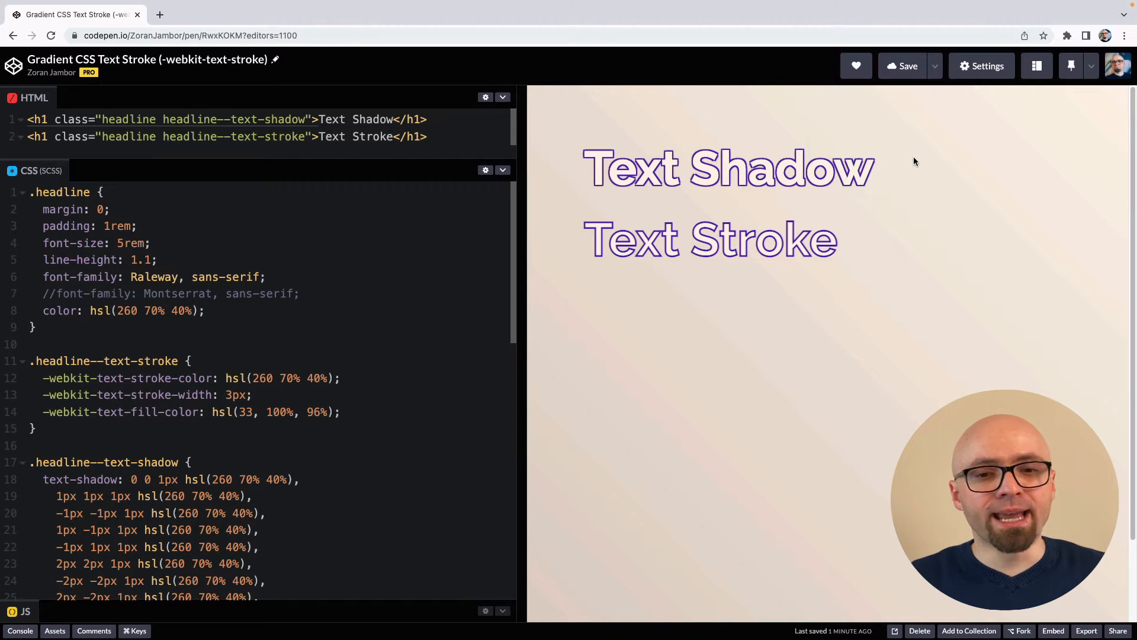
{"action": "mouse_move", "coordinate": [880, 237]}
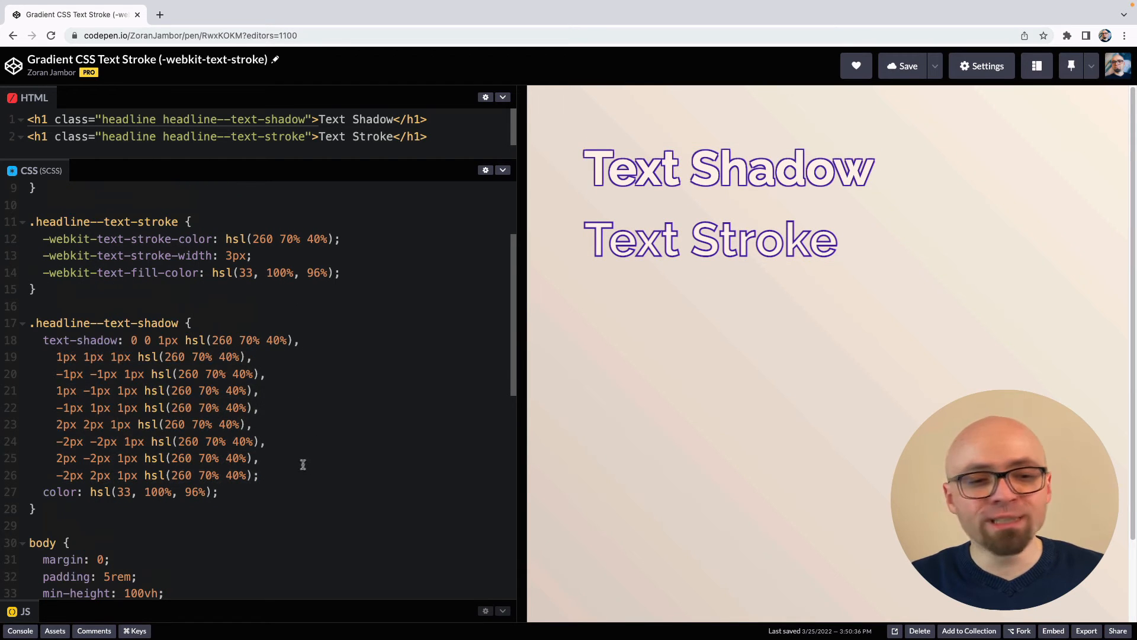
- Append 2px offset shadows and uncomment font-family: Montserrat in .headline
{"action": "left_click_drag", "start_coordinate": [57, 356], "coordinate": [259, 475]}
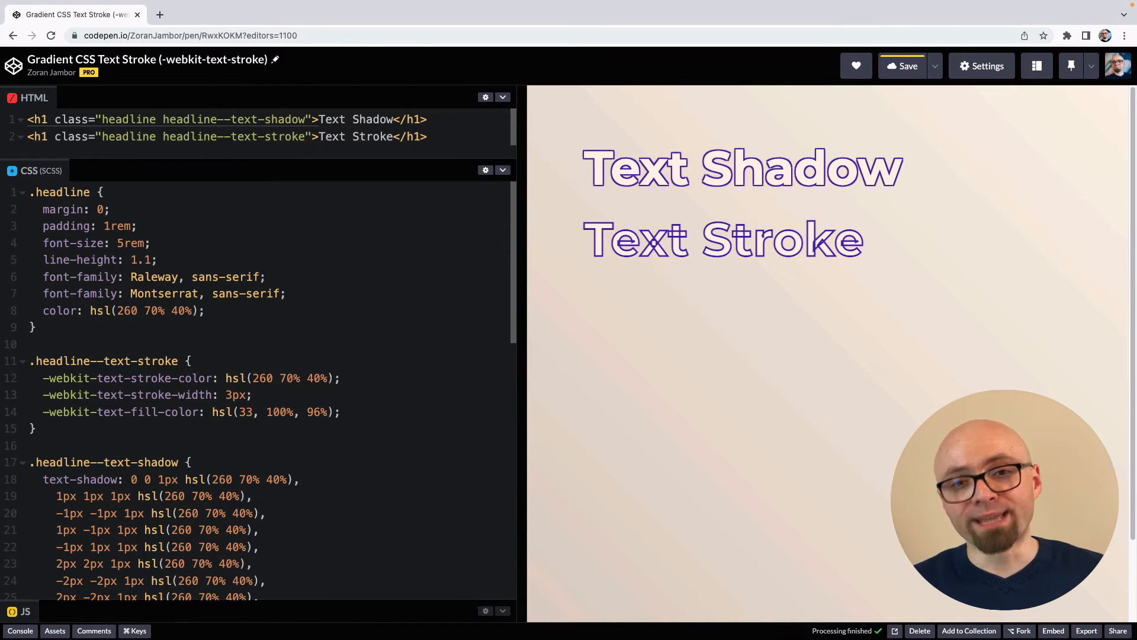
- Comment out Montserrat and add a 'Background Clip Text Stroke' h1 with a copied stroke rule
{"action": "left_click", "coordinate": [902, 66]}
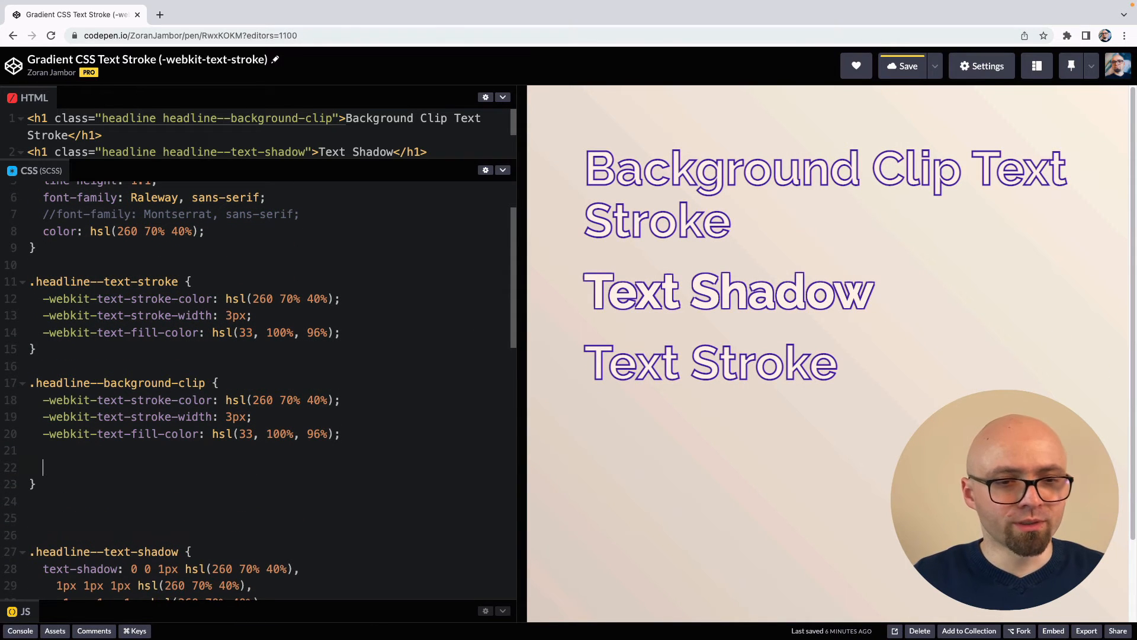
- Add background-color: red to the .headline--background-clip rule
{"action": "type", "text": "background-color:"}
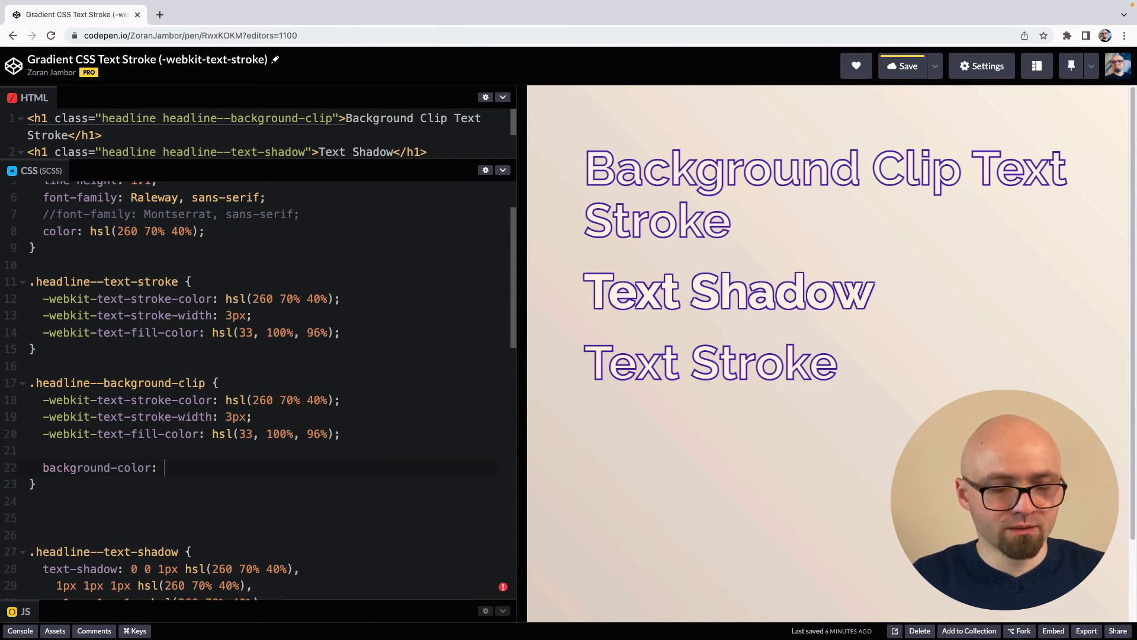
{"action": "type", "text": "red;"}
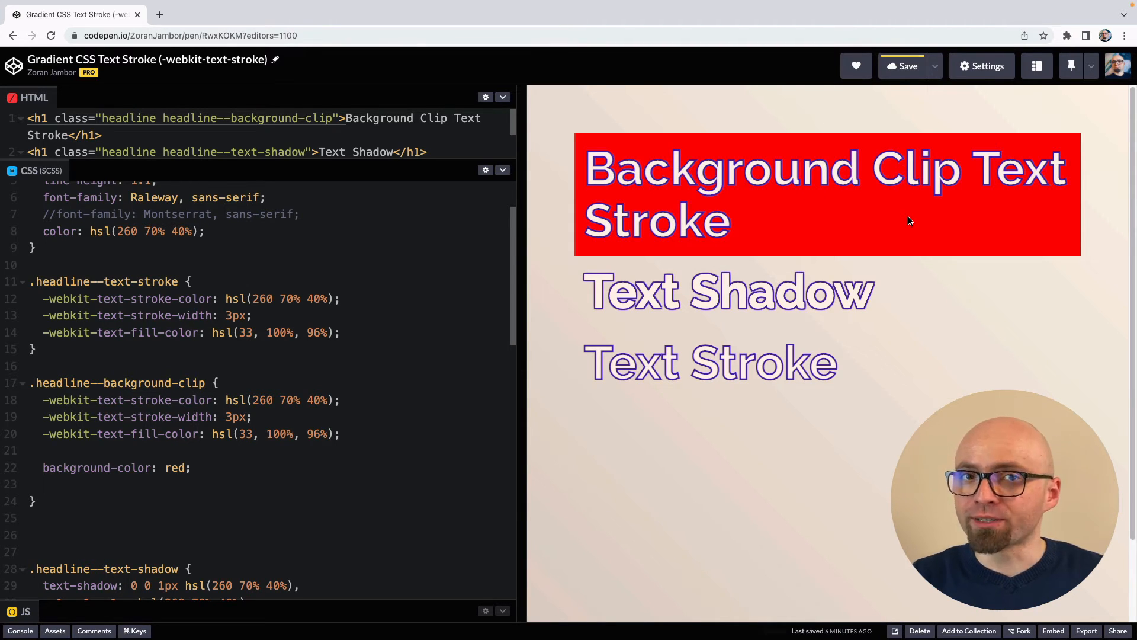
{"action": "left_click", "coordinate": [902, 65]}
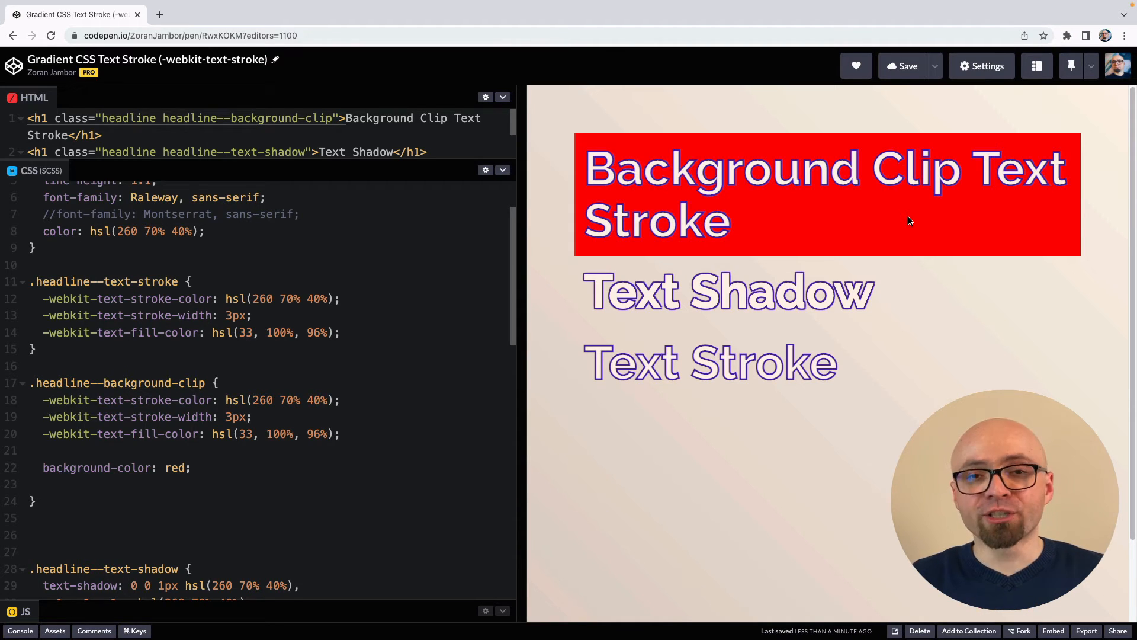
- Add background-clip: text, make the stroke colour transparent, and widen it to 6px
{"action": "type", "text": "background-clip: text;"}
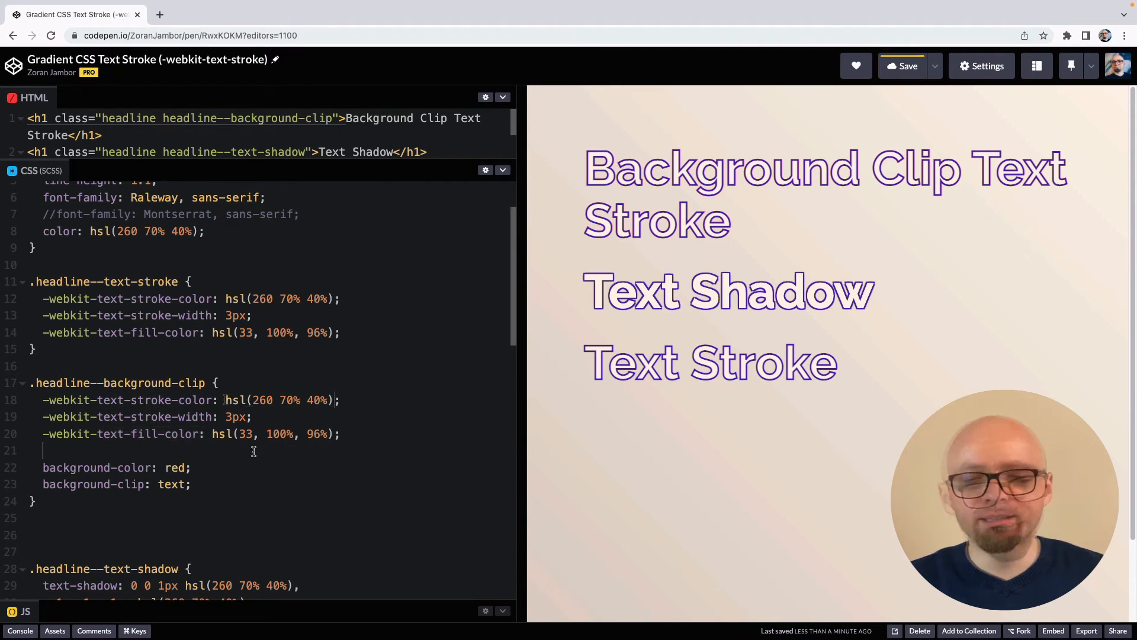
{"action": "type", "text": "t"}
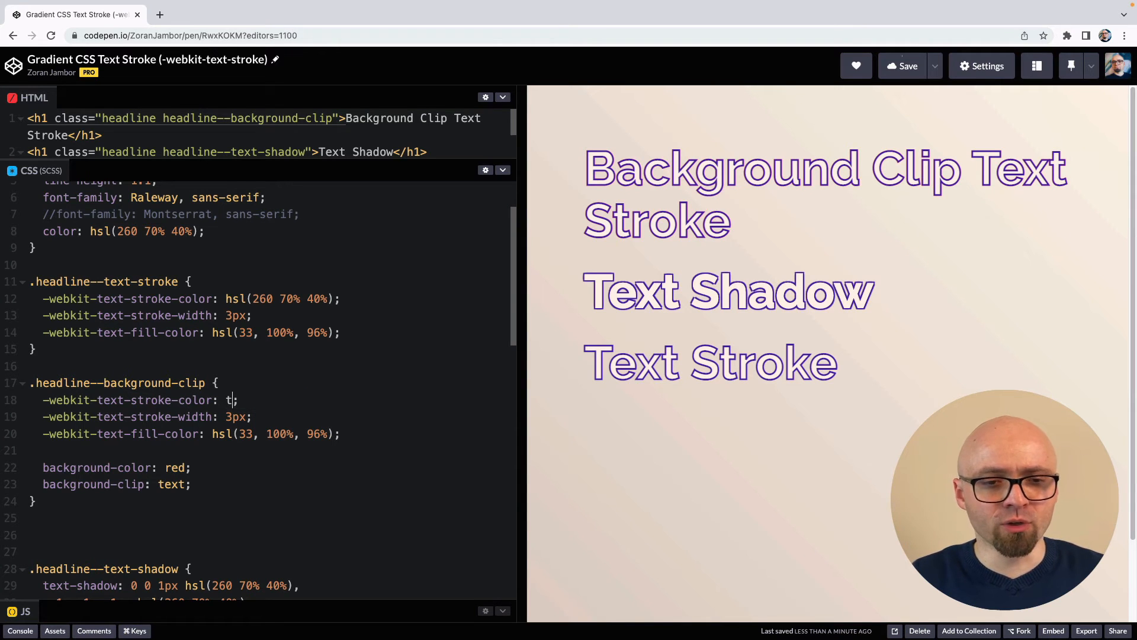
{"action": "type", "text": "ransparent"}
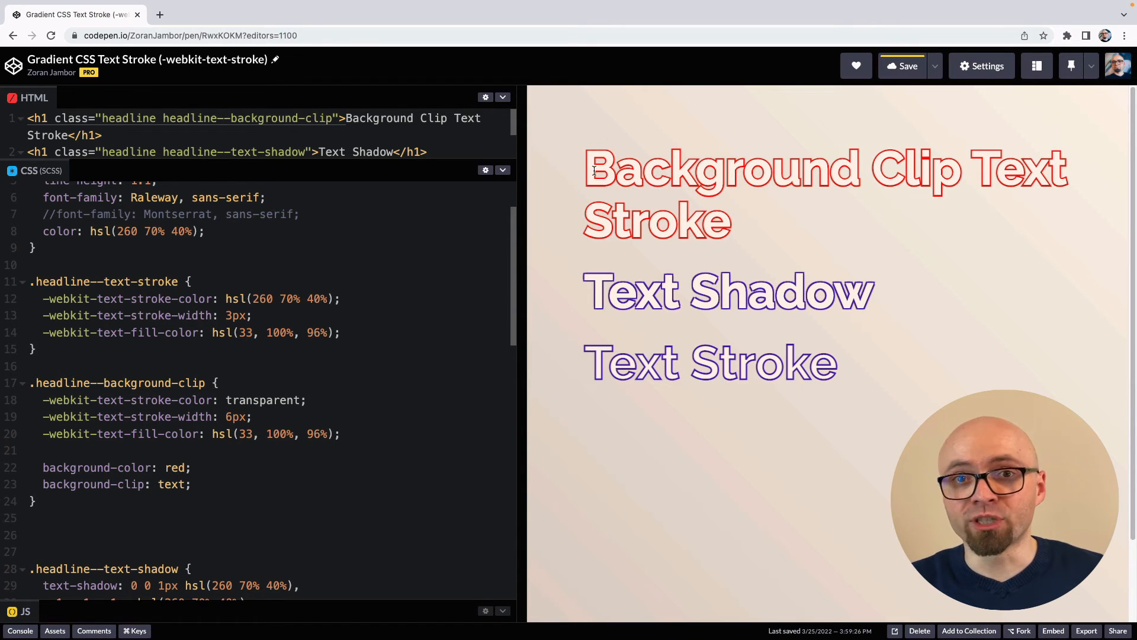
{"action": "left_click", "coordinate": [231, 417]}
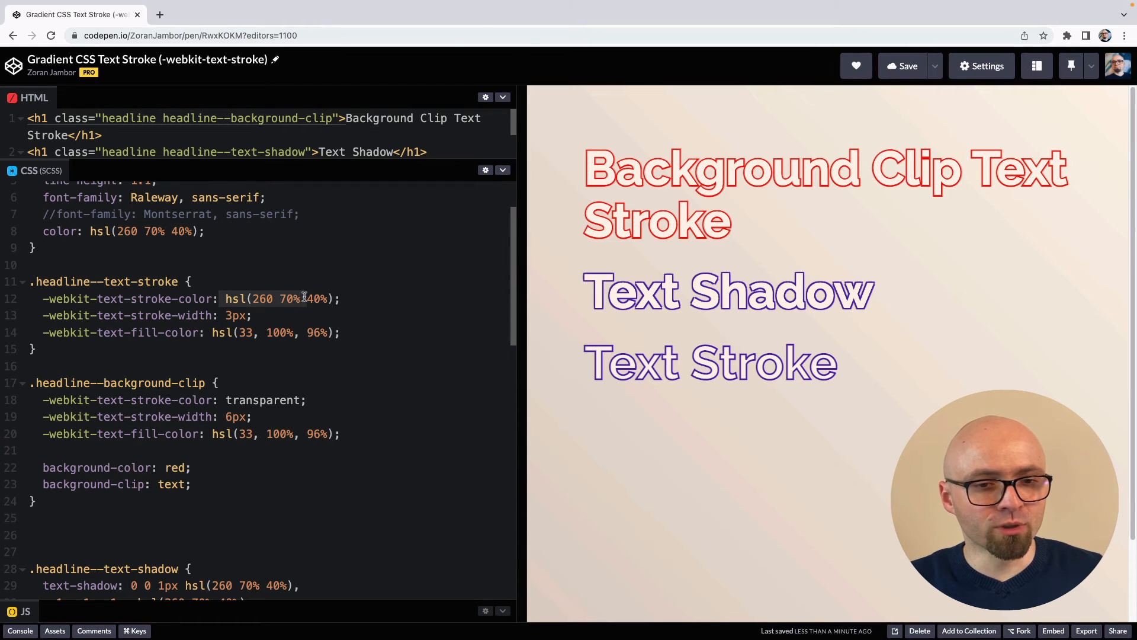
- Set the outline to hsl(260 70% 40%), comment out Montserrat, and try a 12px stroke
{"action": "type", "text": "hsl(260 70% 40%)"}
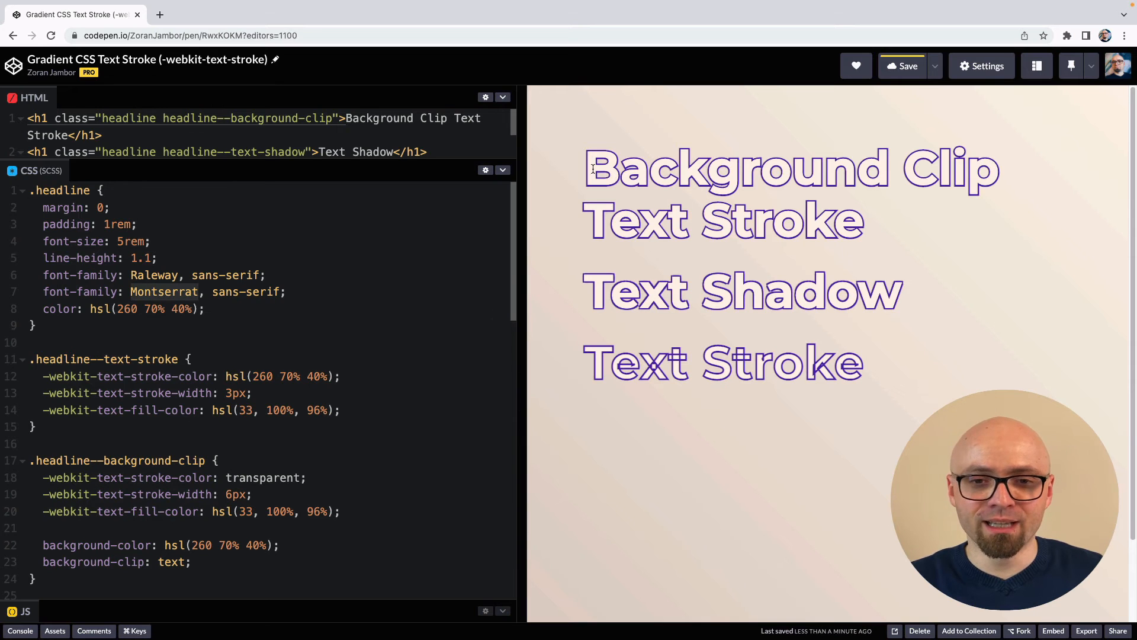
{"action": "left_click_drag", "start_coordinate": [587, 167], "coordinate": [856, 221]}
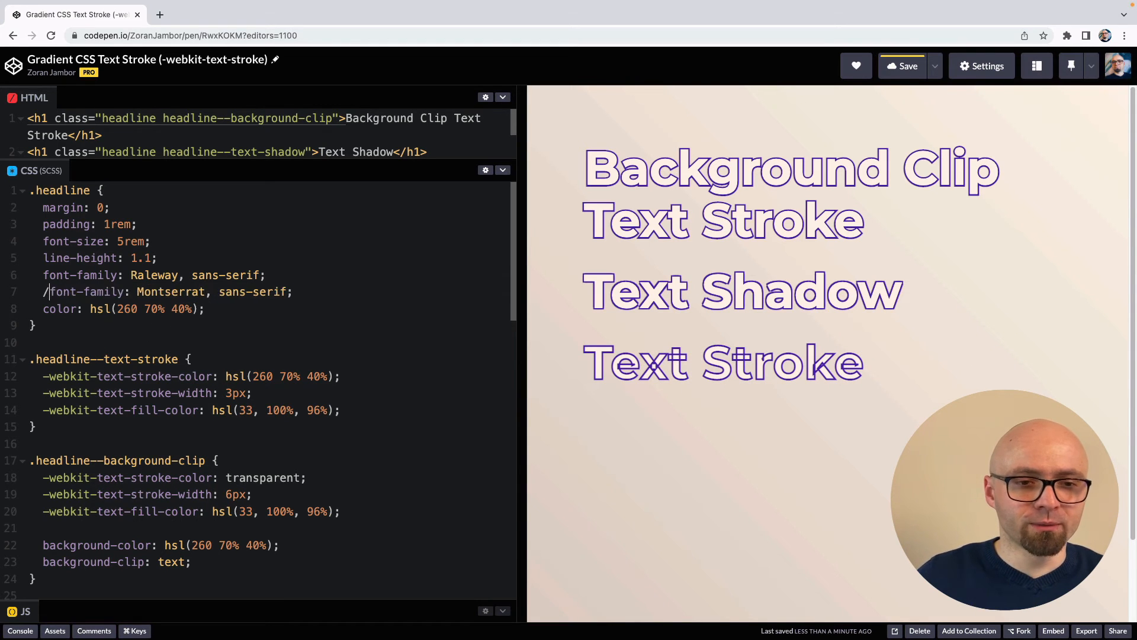
{"action": "type", "text": "/"}
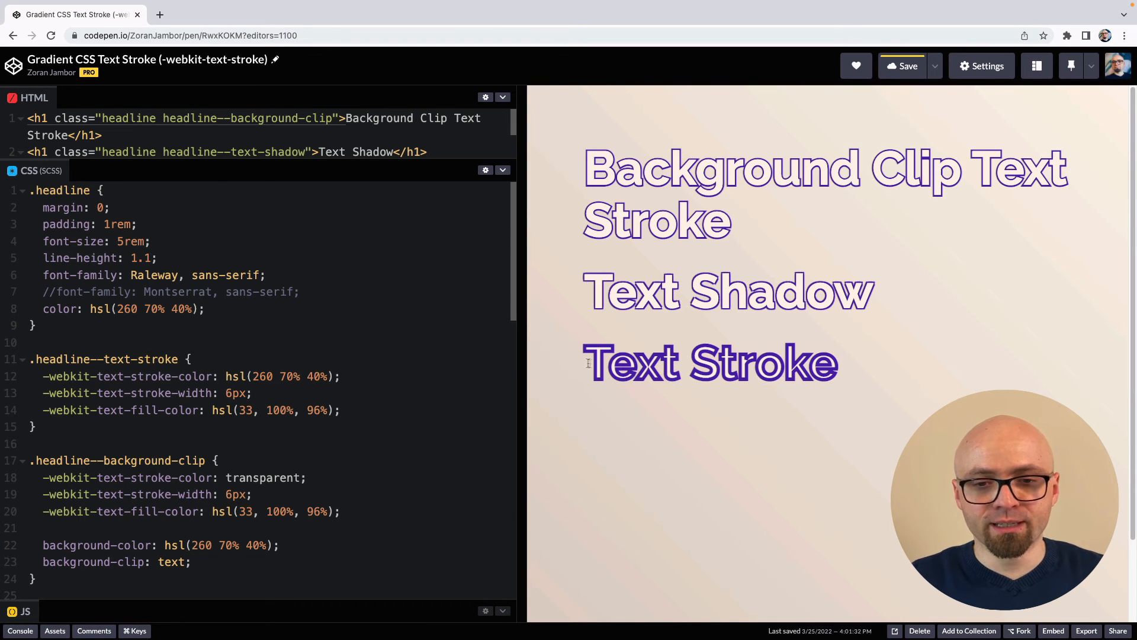
{"action": "type", "text": "12px"}
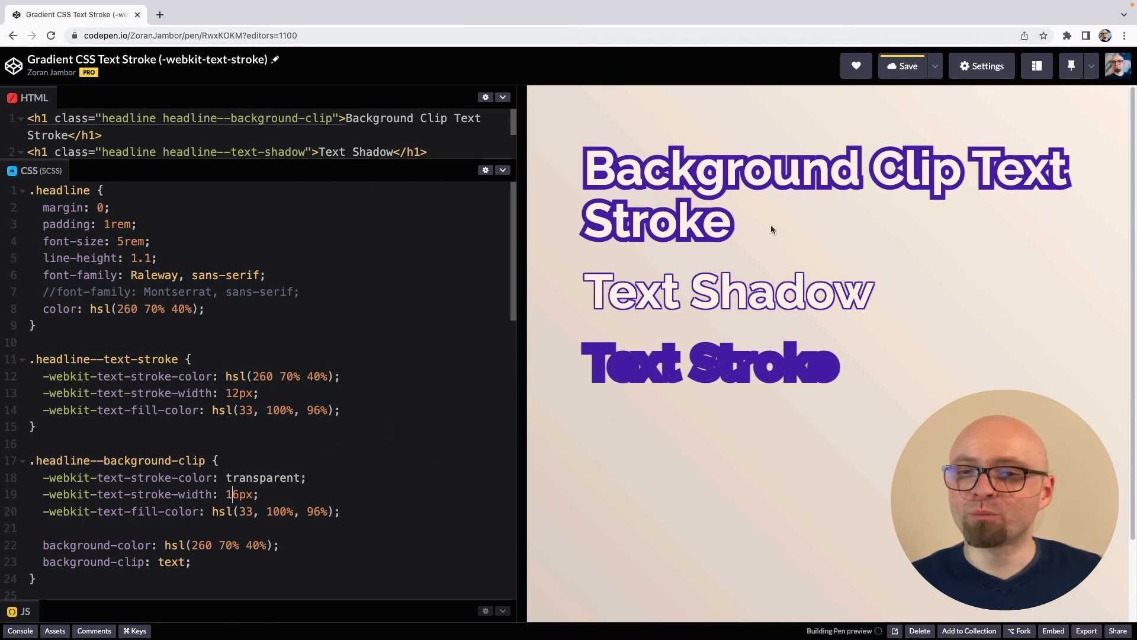
{"action": "left_click", "coordinate": [908, 65]}
{"action": "type", "text": "120"}
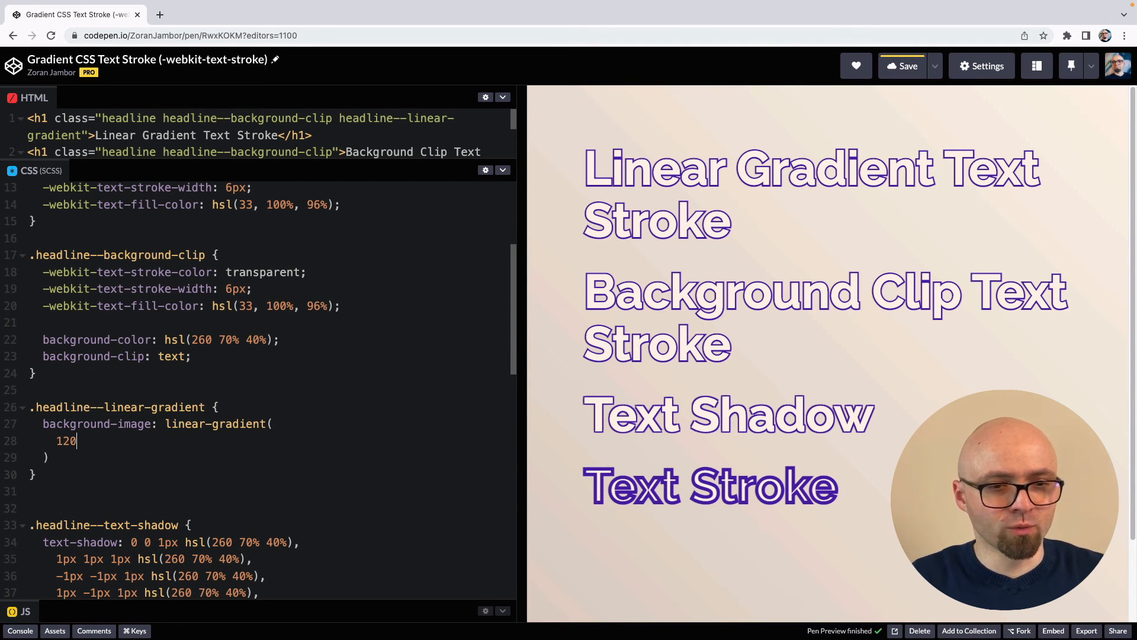
- Write the linear-gradient's 120deg angle and hsl(0, 100%, 70%) end color
{"action": "type", "text": "deg,"}
{"action": "type", "text": "hsl"}
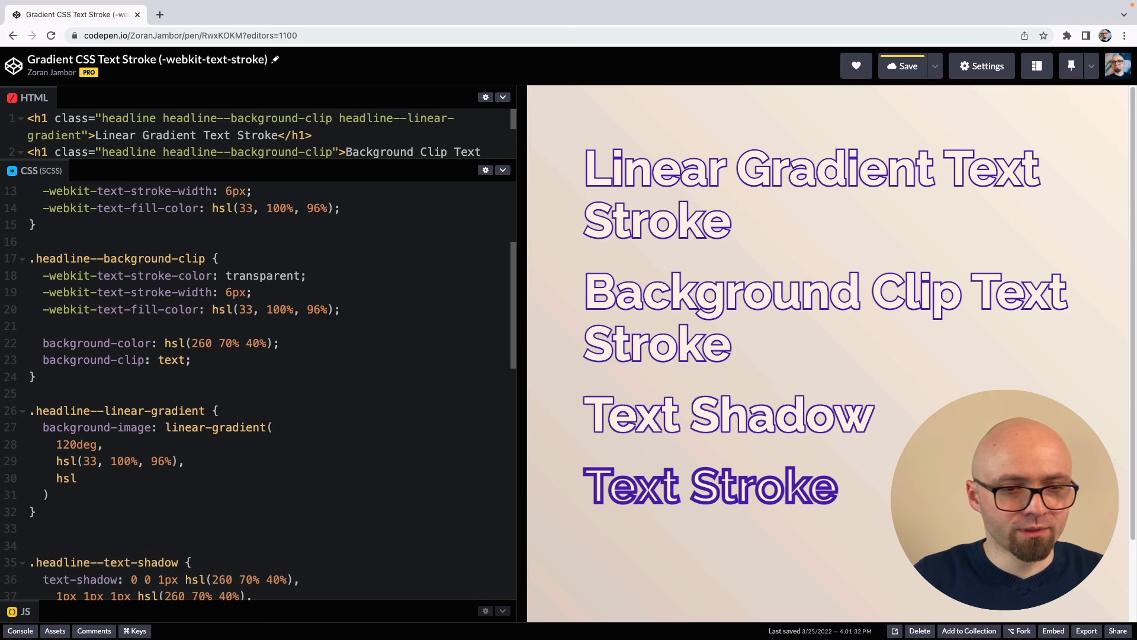
{"action": "type", "text": "(0,"}
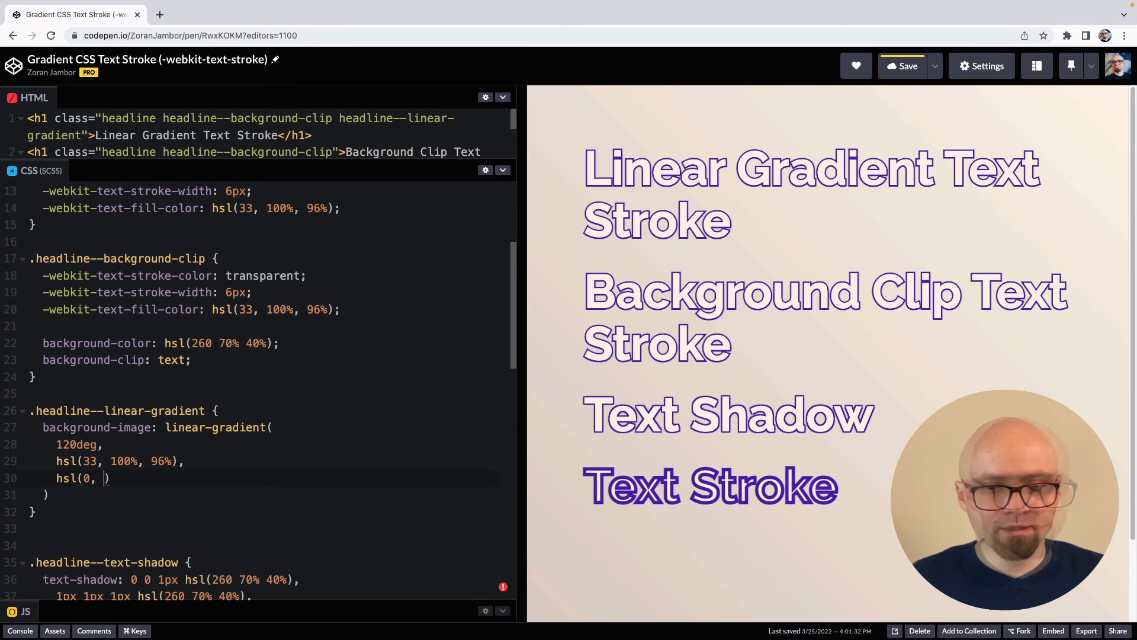
{"action": "type", "text": "100%, 70%"}
{"action": "left_click", "coordinate": [240, 126]}
{"action": "type", "text": "radia"}
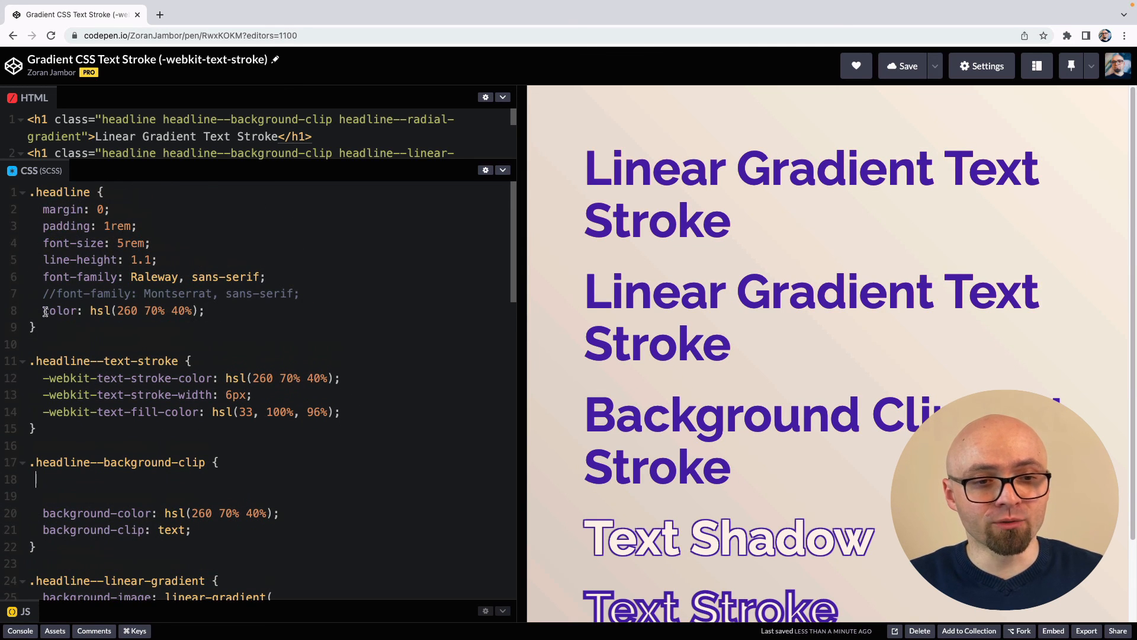
- Restore -webkit-text-stroke-color: transparent in the background-clip headline rule
{"action": "type", "text": "-webkit-text-stroke-color: transparent;"}
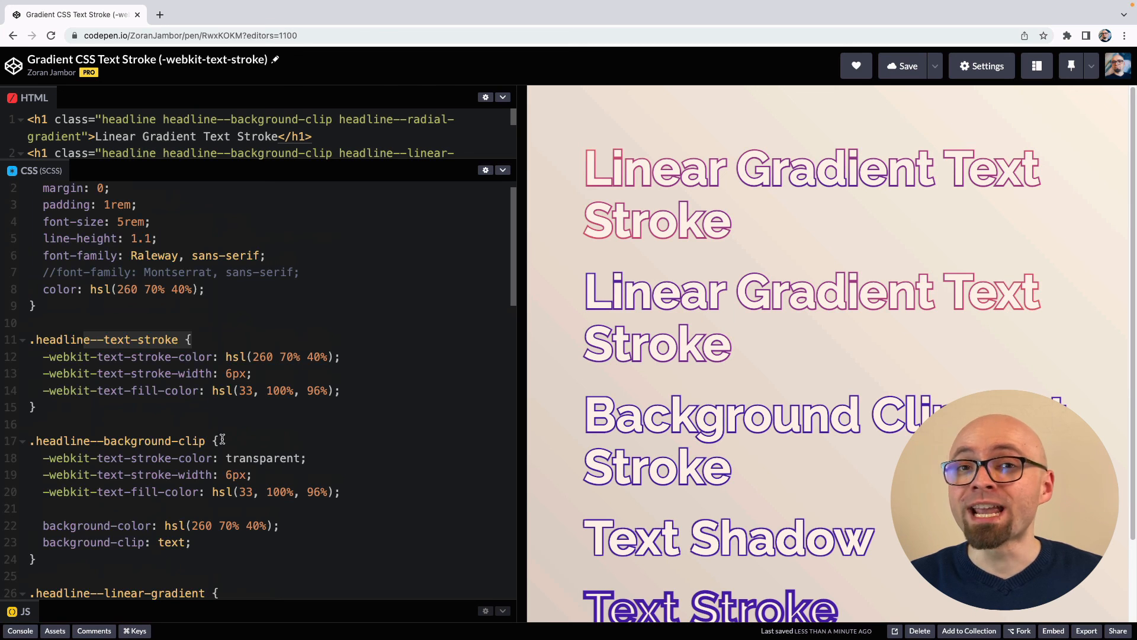
{"action": "scroll", "scroll_direction": "down", "scroll_amount": 3}
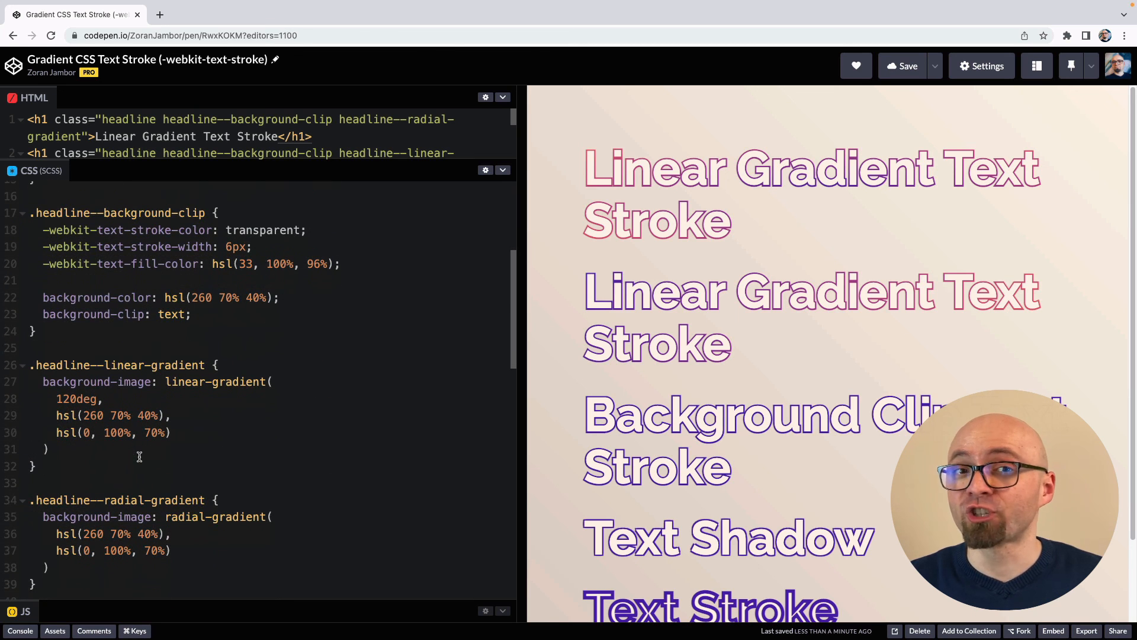
{"action": "mouse_move", "coordinate": [215, 450]}
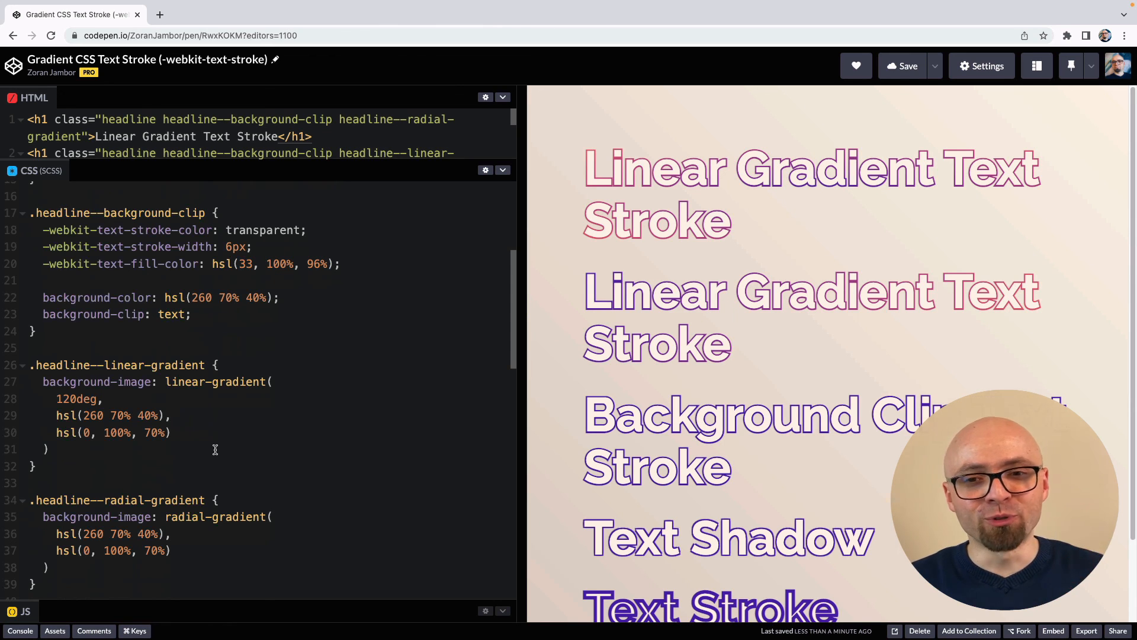
{"action": "mouse_move", "coordinate": [804, 219]}
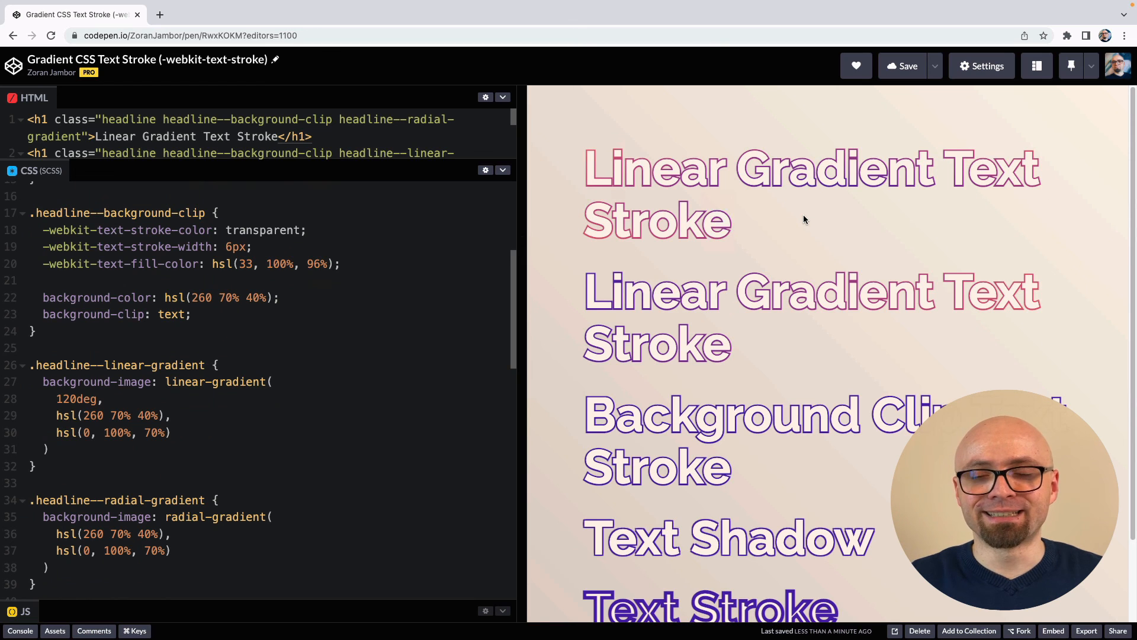